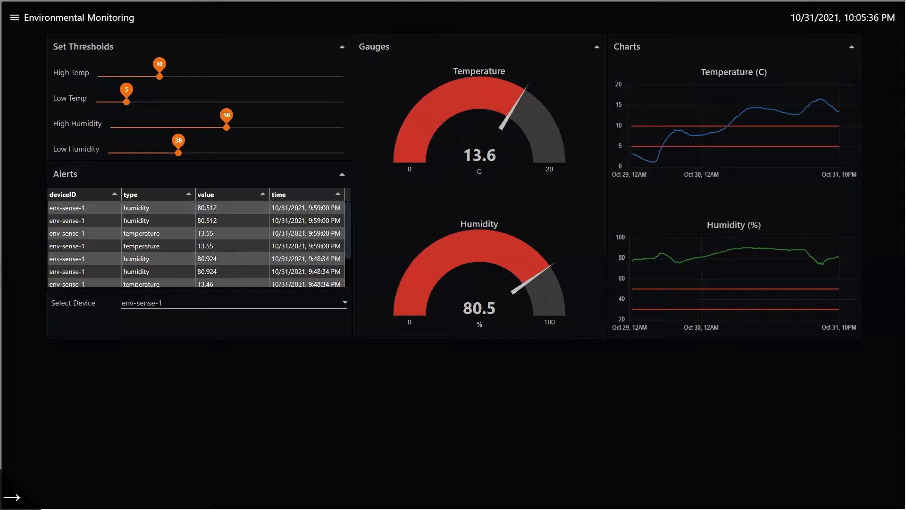
pyautogui.moveTo(692, 416)
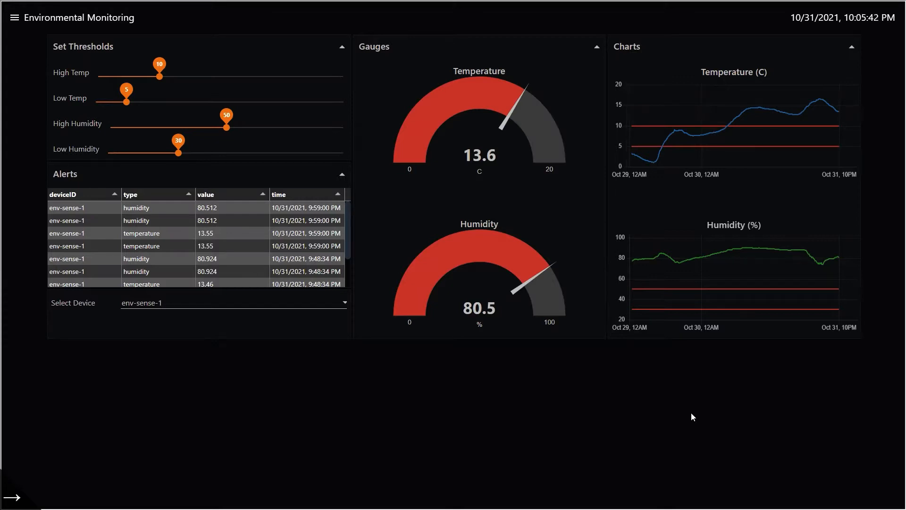
pyautogui.moveTo(720, 407)
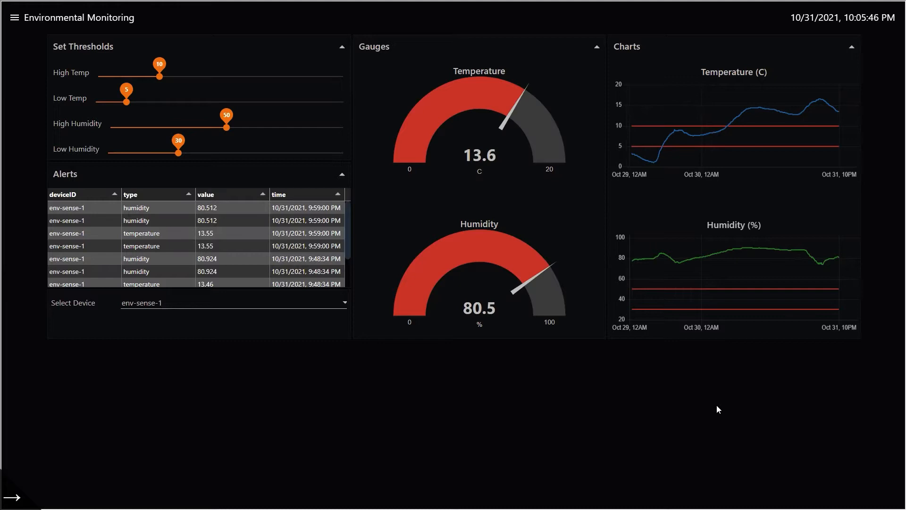
pyautogui.moveTo(369, 383)
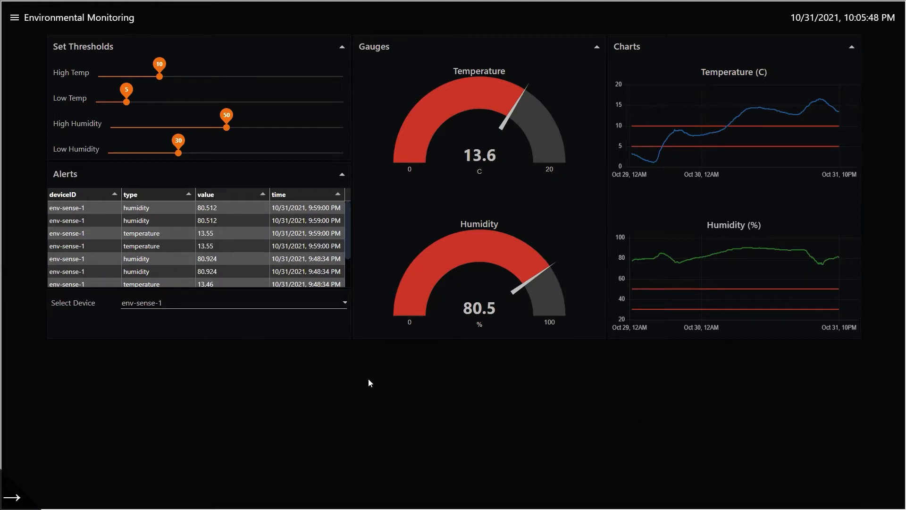
pyautogui.moveTo(513, 401)
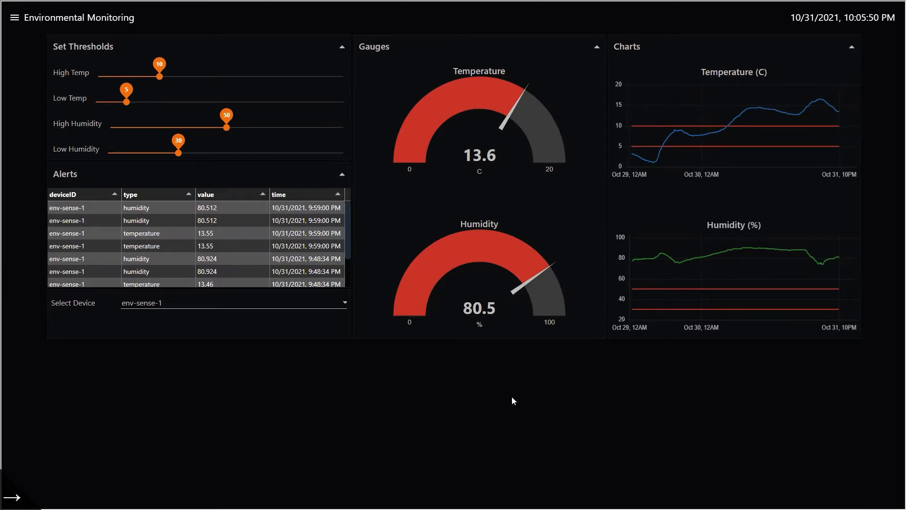
pyautogui.moveTo(258, 138)
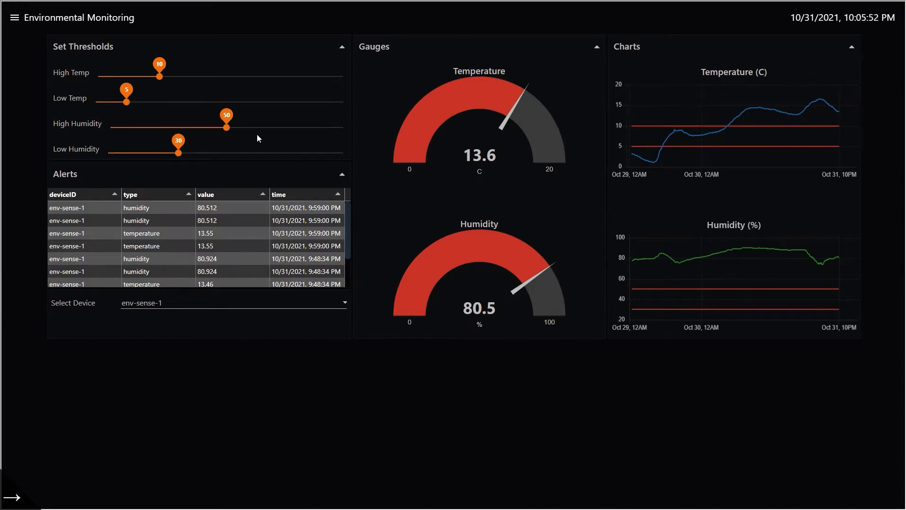
pyautogui.moveTo(90, 103)
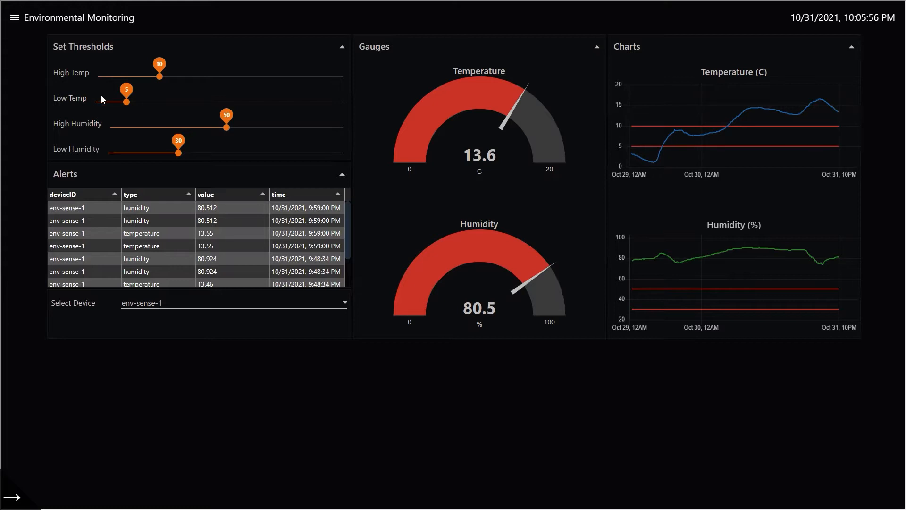
pyautogui.moveTo(90, 150)
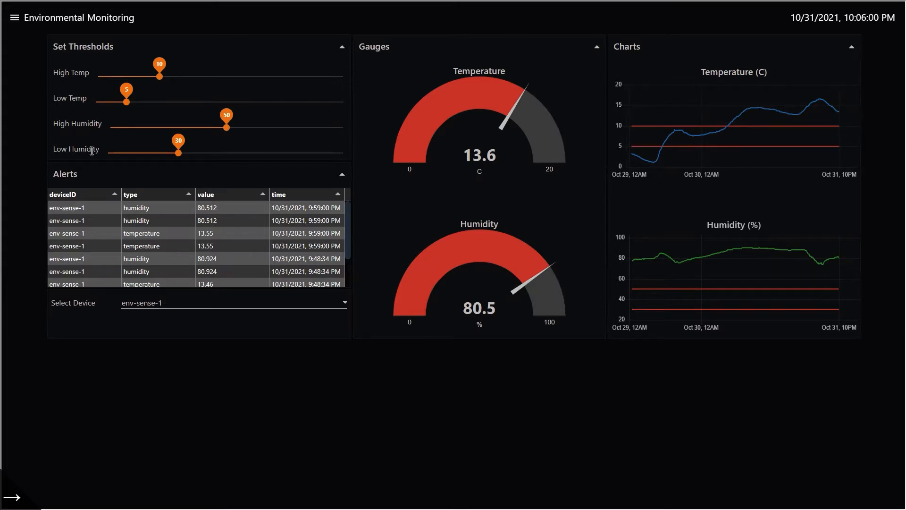
pyautogui.moveTo(746, 112)
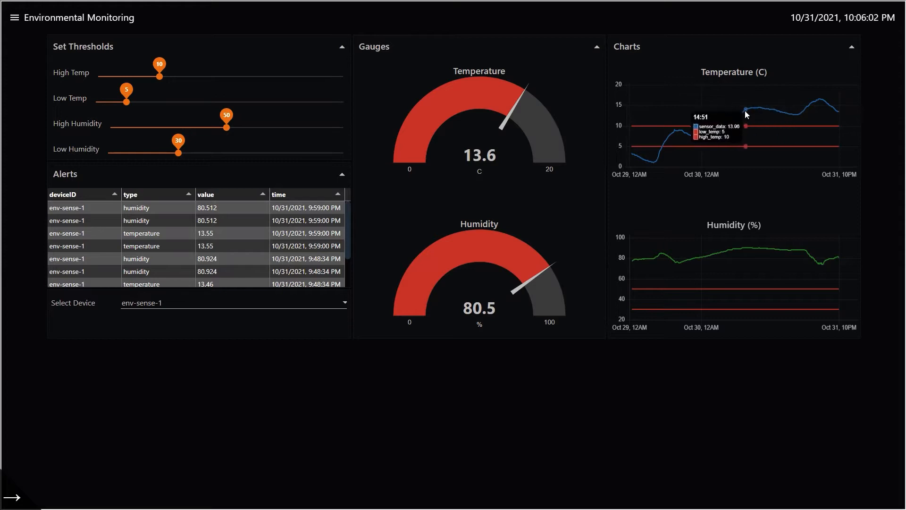
pyautogui.moveTo(710, 257)
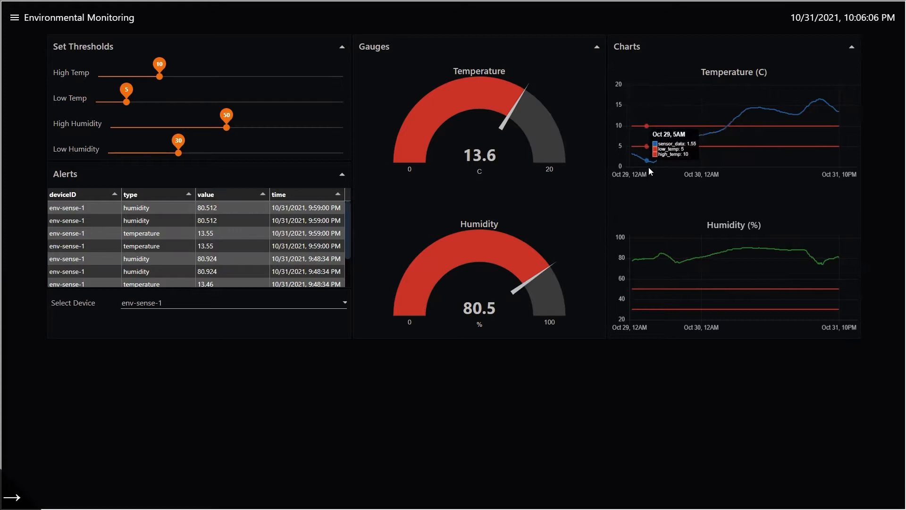
pyautogui.moveTo(764, 134)
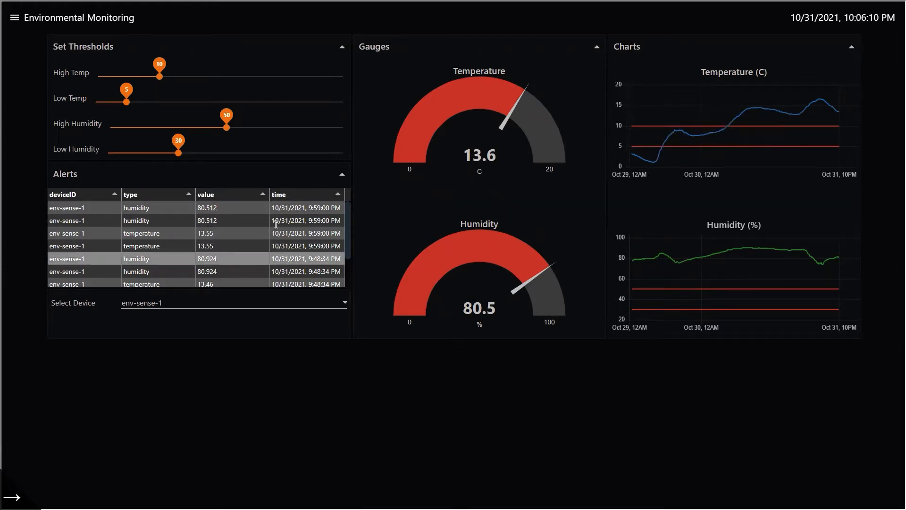
pyautogui.moveTo(526, 211)
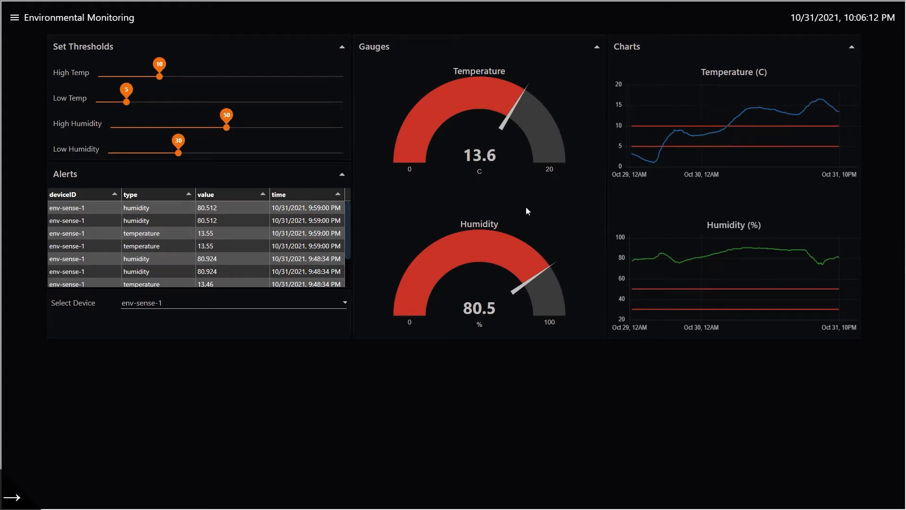
pyautogui.moveTo(462, 131)
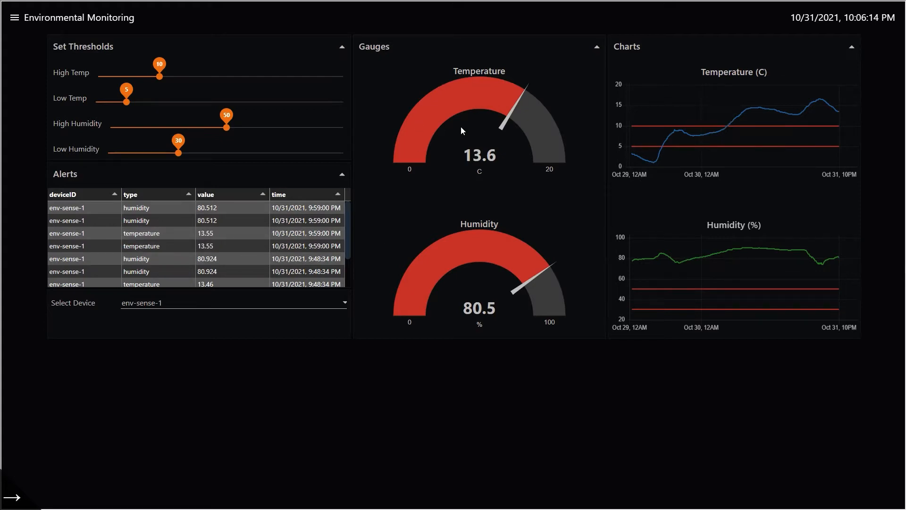
pyautogui.moveTo(496, 105)
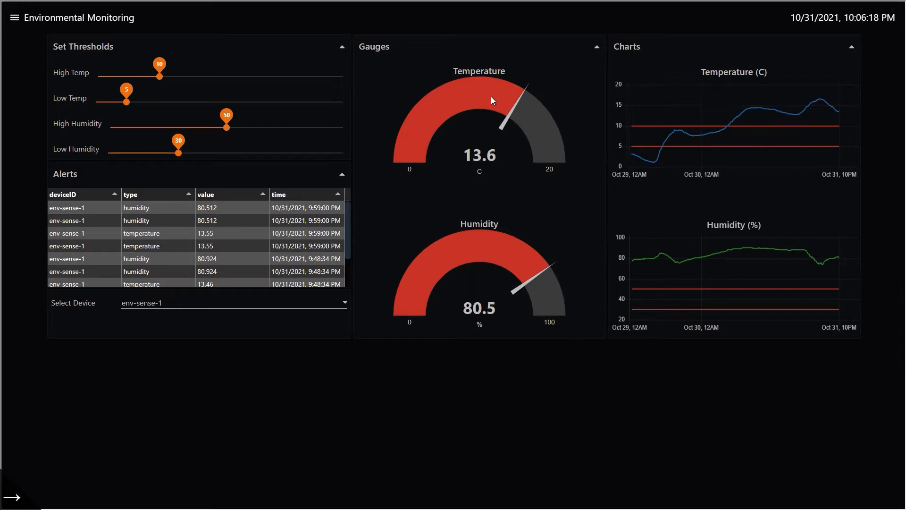
pyautogui.moveTo(531, 209)
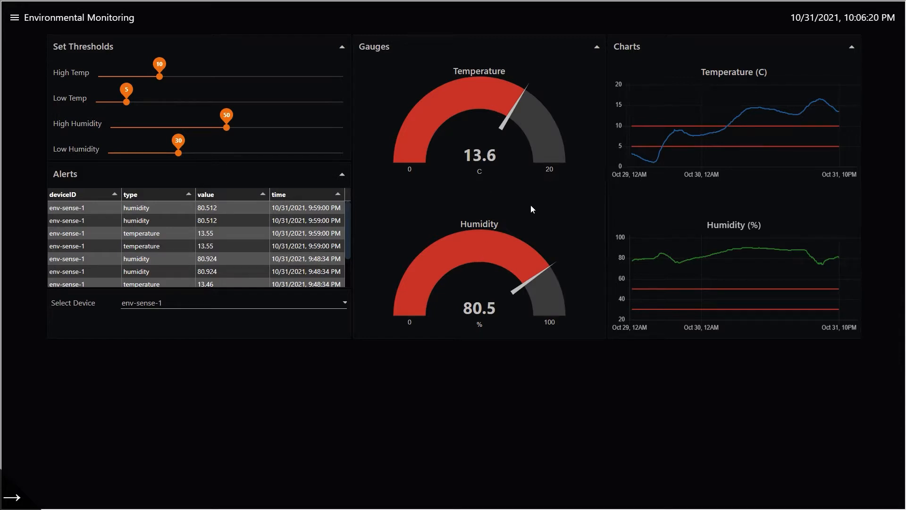
pyautogui.moveTo(733, 255)
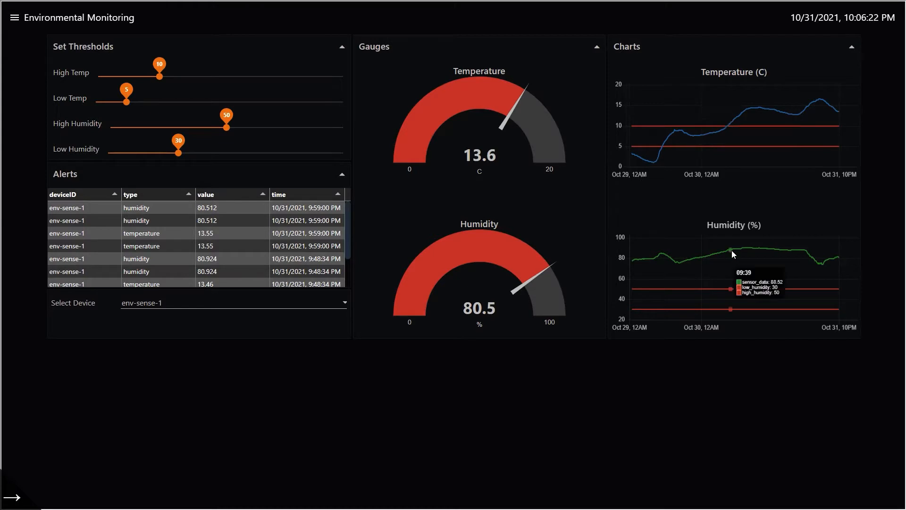
pyautogui.moveTo(759, 133)
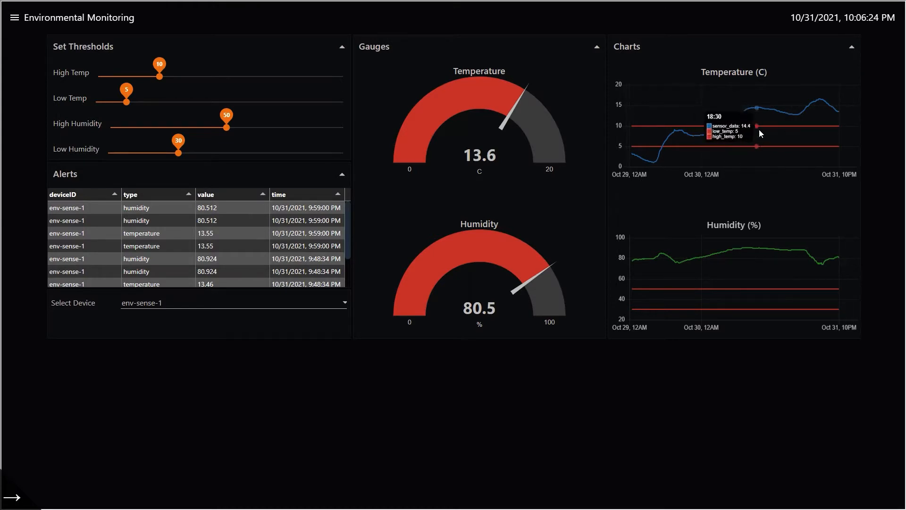
pyautogui.moveTo(752, 176)
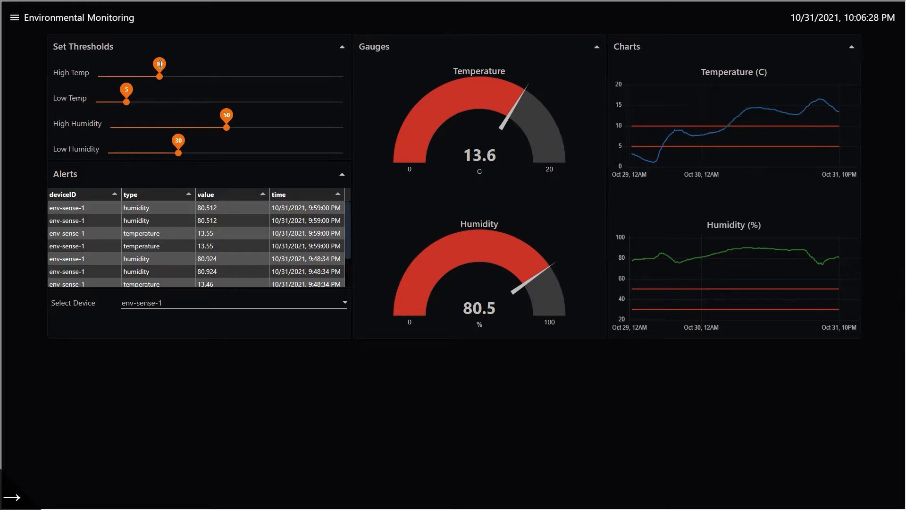
# - Drag the High Temp slider in Set Thresholds from 10 up to 20
pyautogui.moveTo(159, 64); pyautogui.dragTo(201, 64)
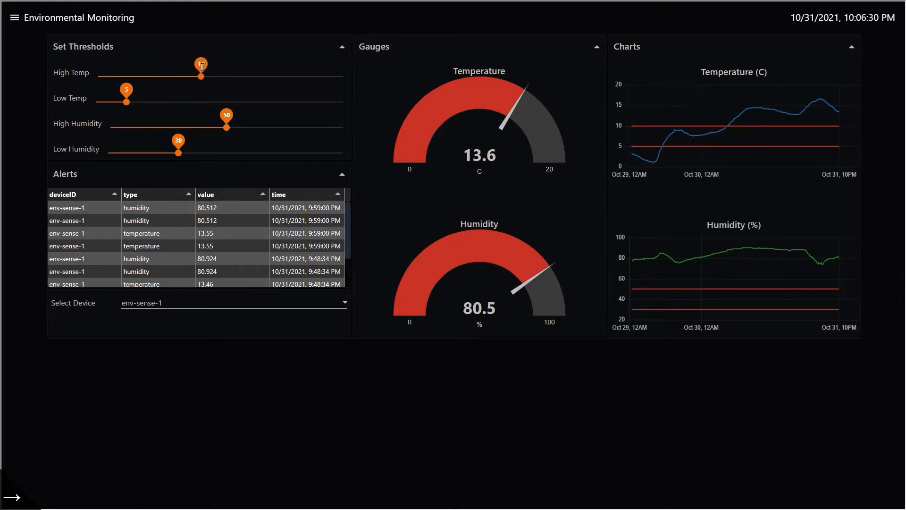
pyautogui.moveTo(201, 75); pyautogui.dragTo(220, 76)
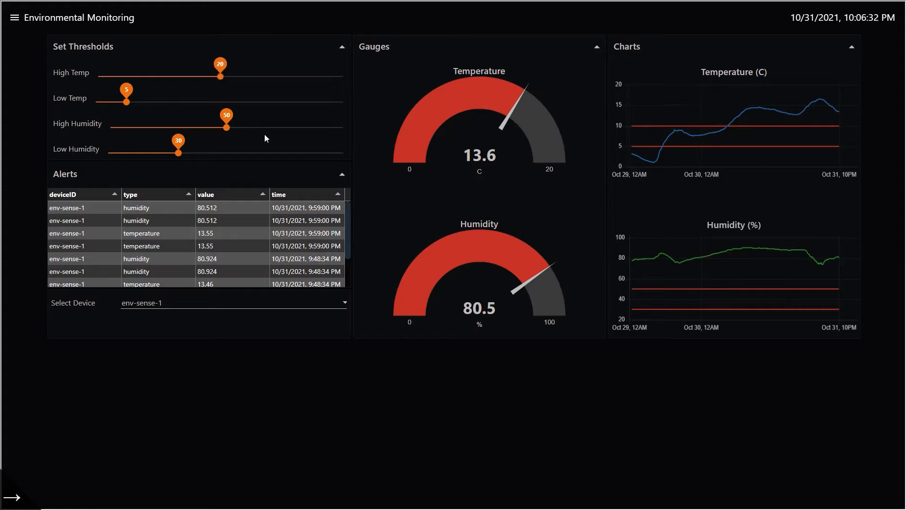
pyautogui.moveTo(726, 141)
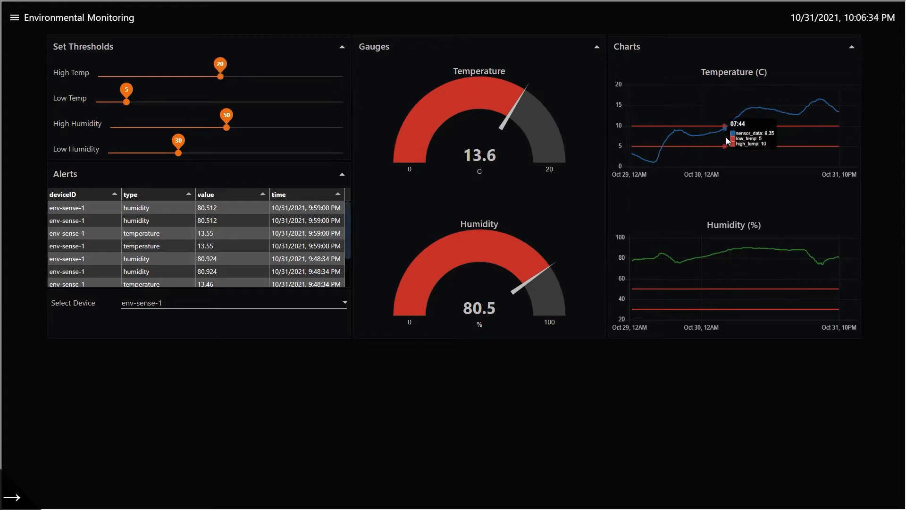
pyautogui.moveTo(752, 157)
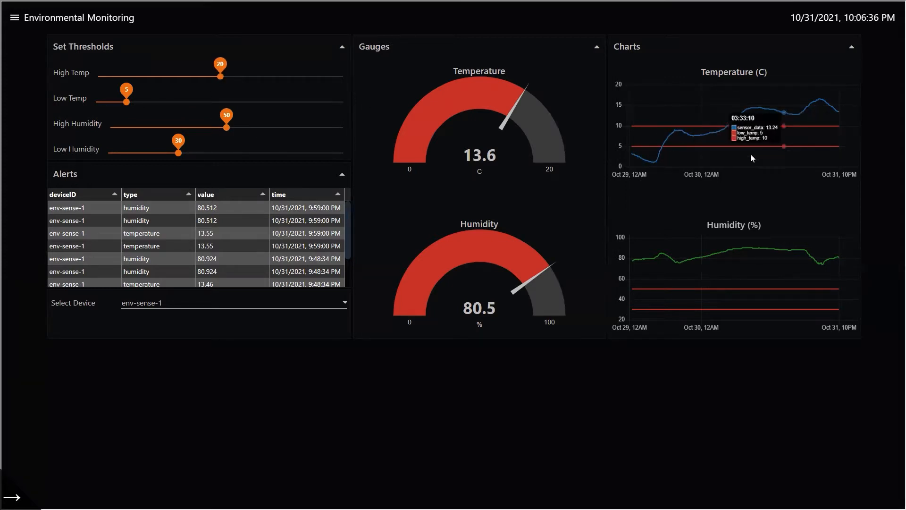
pyautogui.moveTo(854, 143)
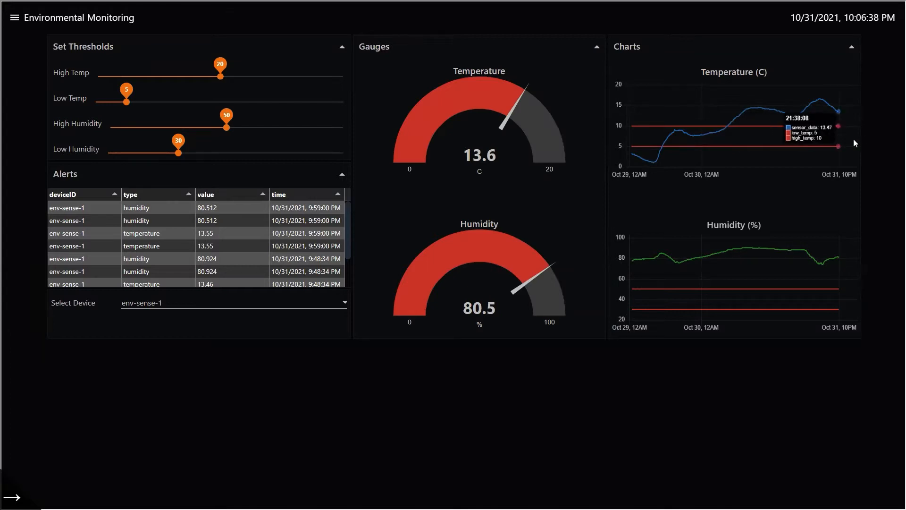
pyautogui.moveTo(845, 118)
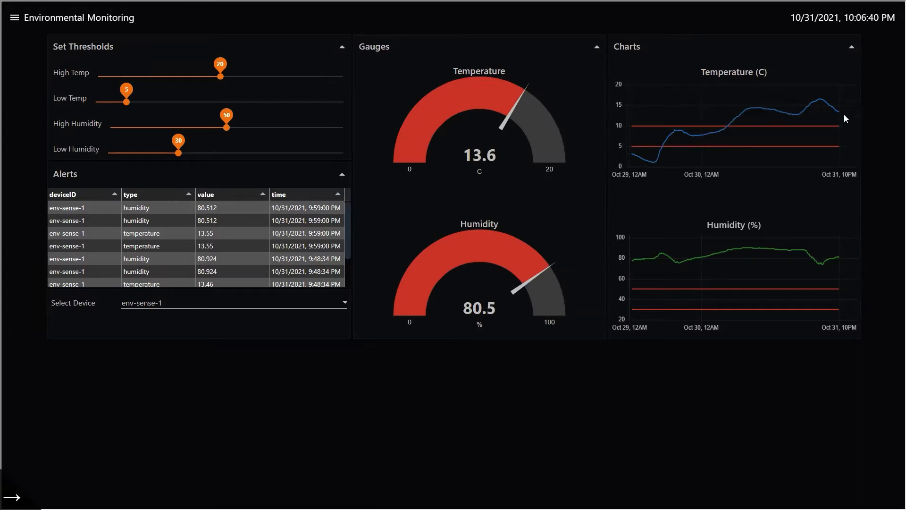
pyautogui.moveTo(845, 219)
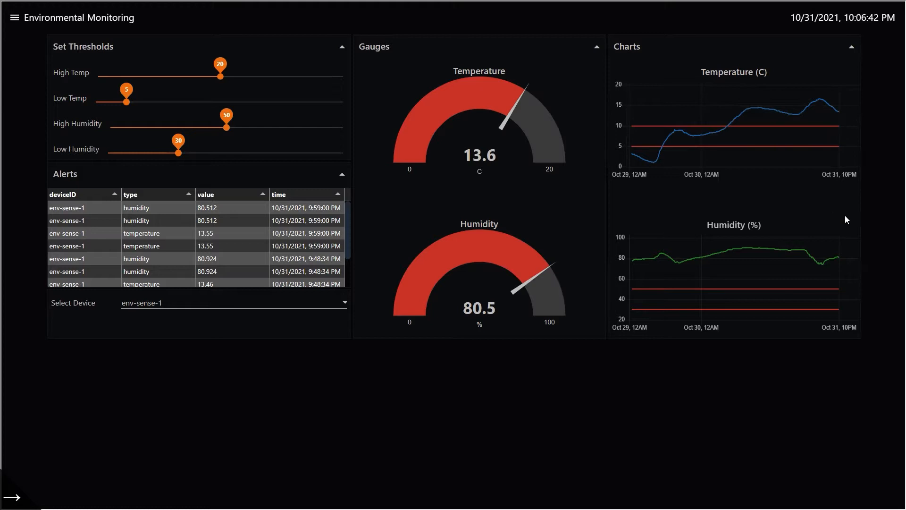
pyautogui.moveTo(679, 401)
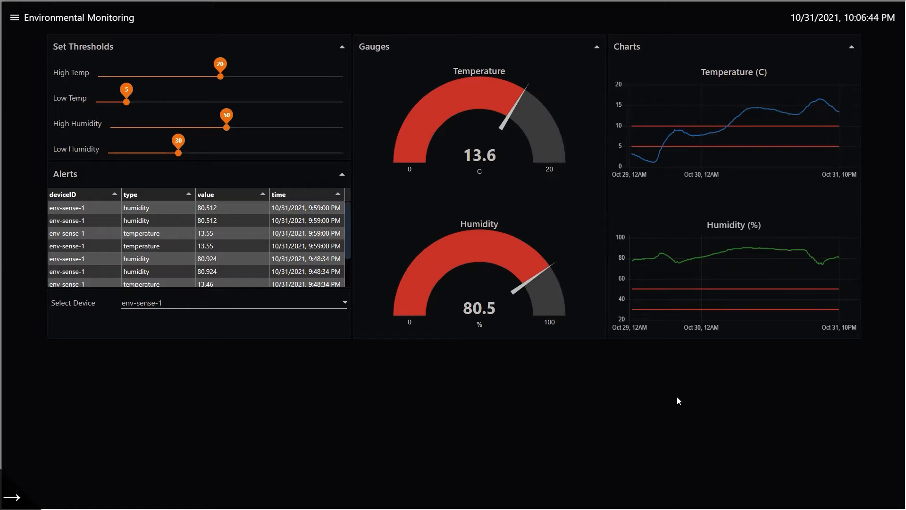
pyautogui.moveTo(203, 323)
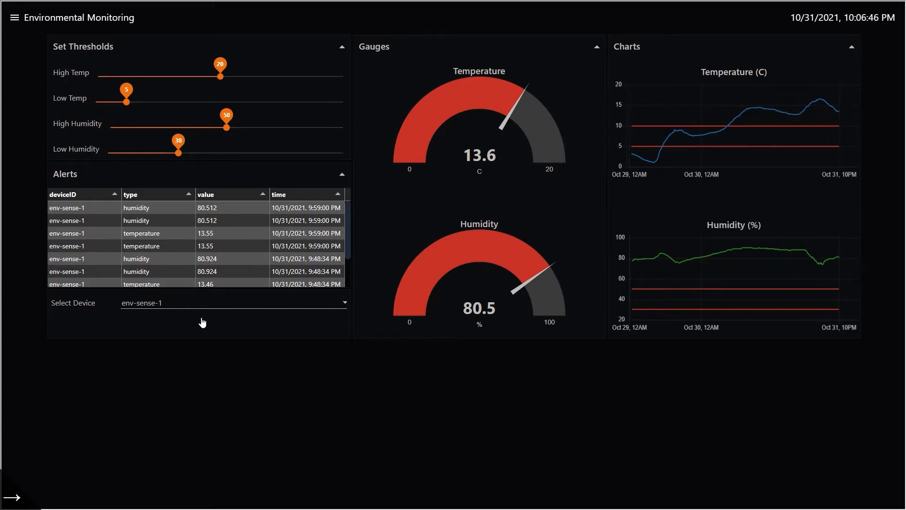
pyautogui.click(231, 302)
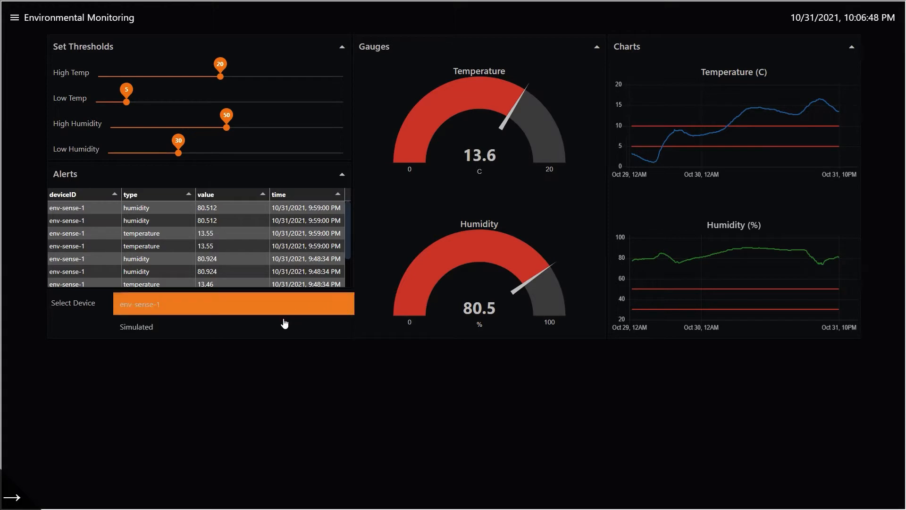
pyautogui.moveTo(160, 307)
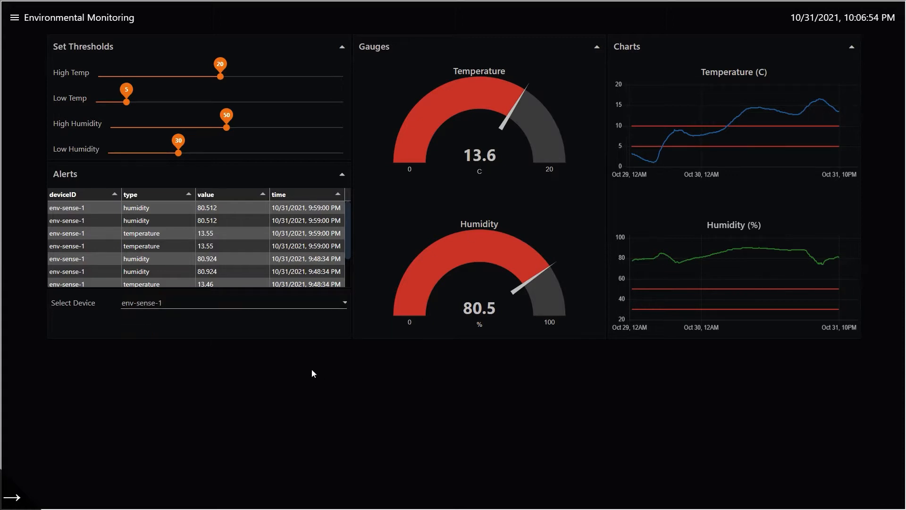
pyautogui.moveTo(234, 350)
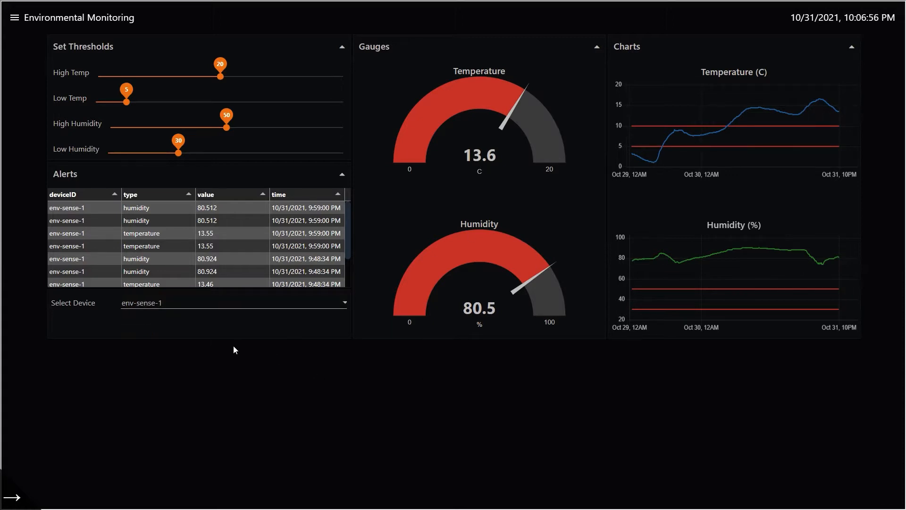
pyautogui.moveTo(309, 414)
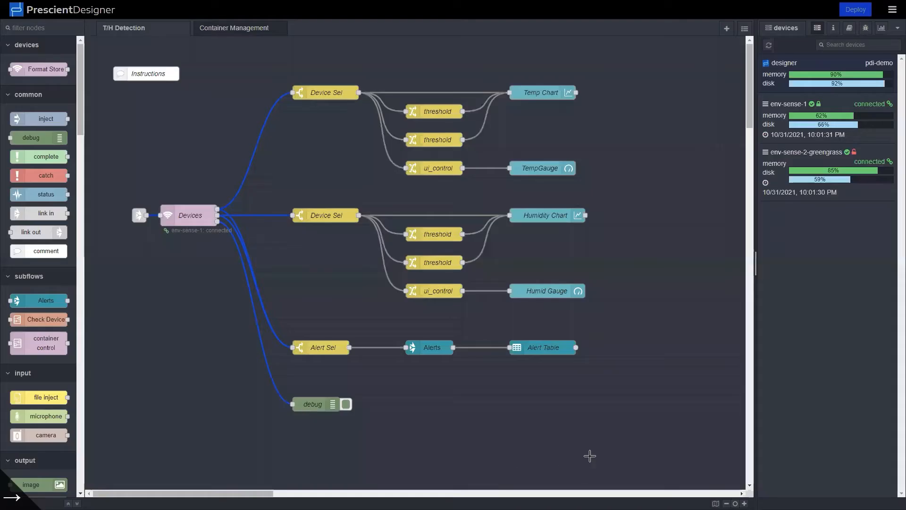
pyautogui.moveTo(361, 219)
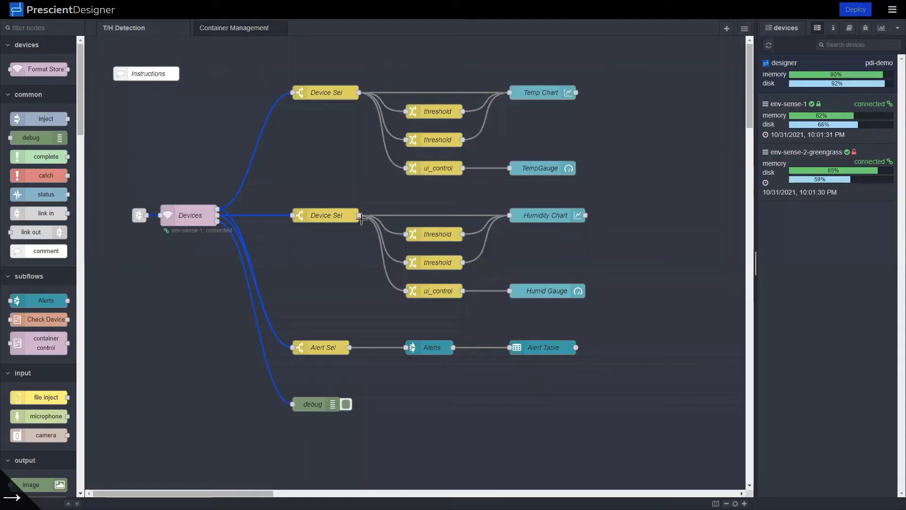
pyautogui.moveTo(718, 196)
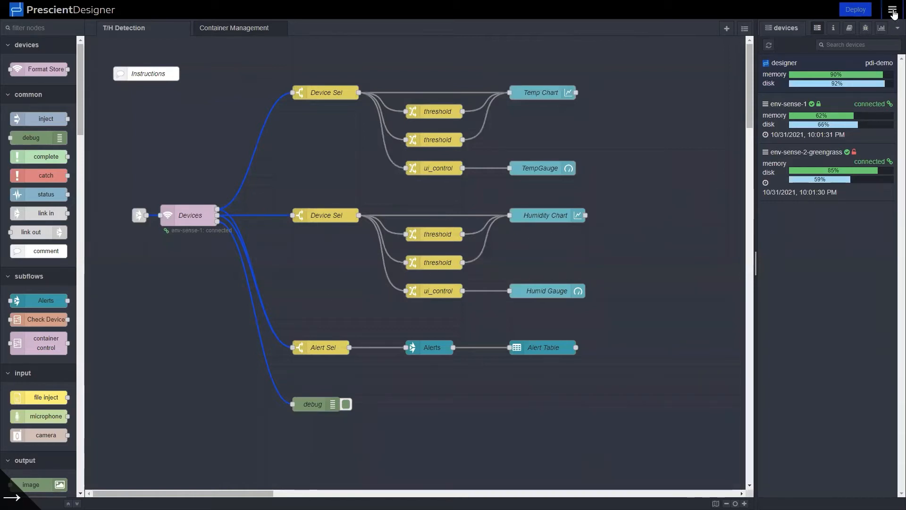
pyautogui.click(893, 10)
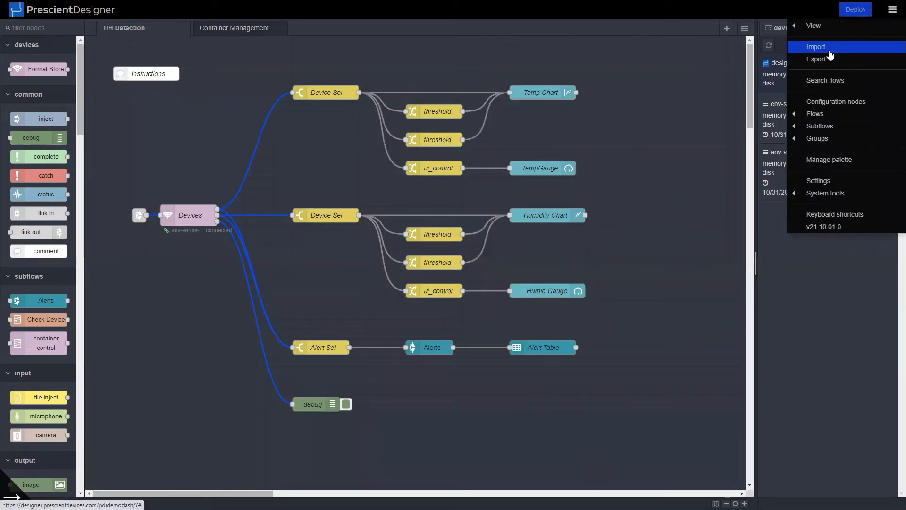
pyautogui.click(816, 47)
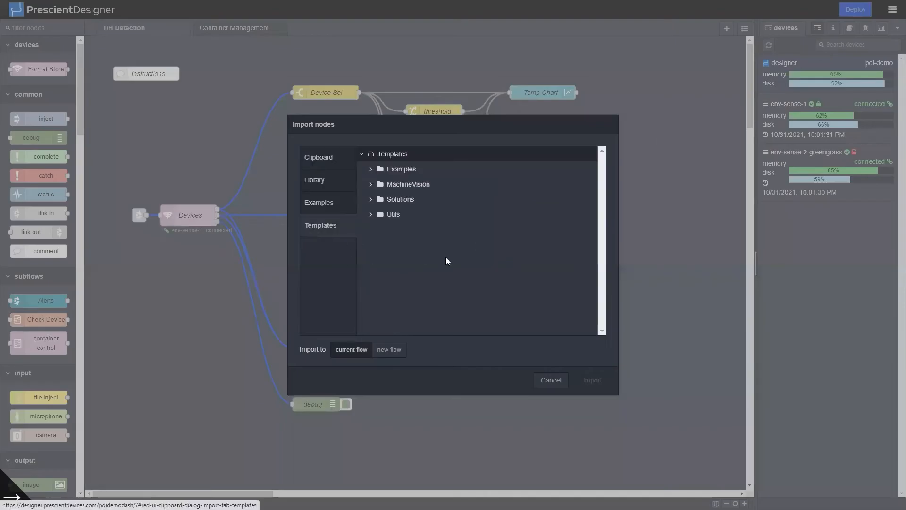
pyautogui.click(400, 199)
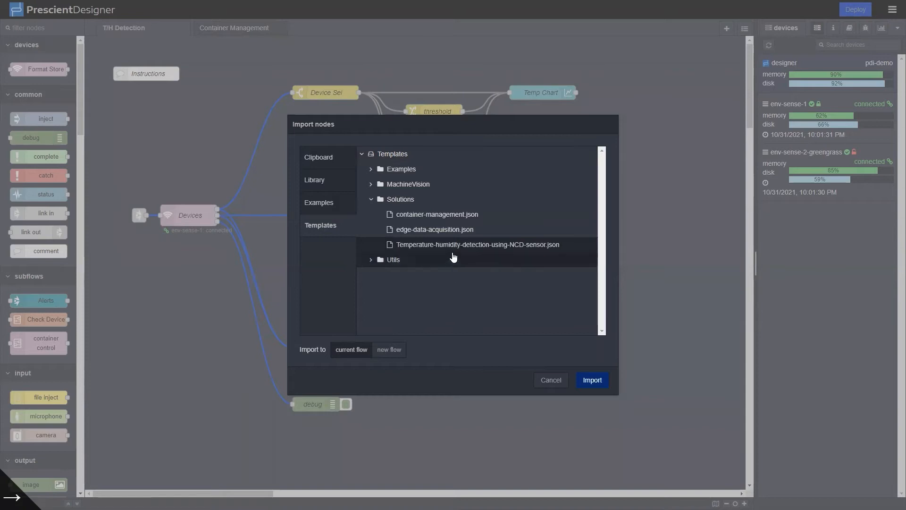
pyautogui.moveTo(522, 255)
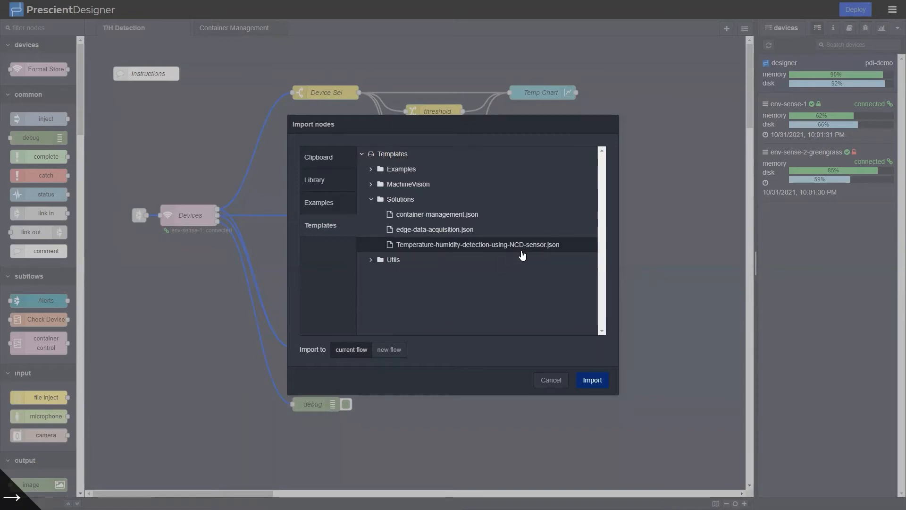
pyautogui.moveTo(541, 254)
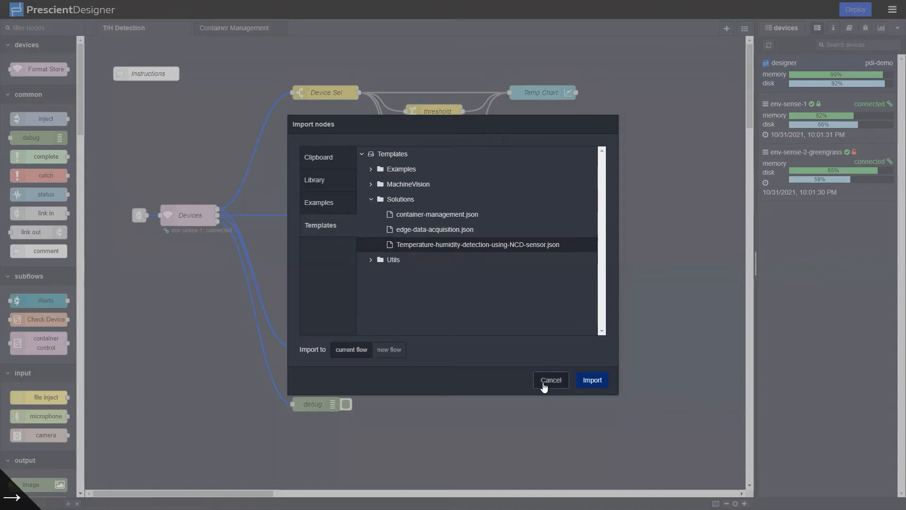
pyautogui.click(591, 379)
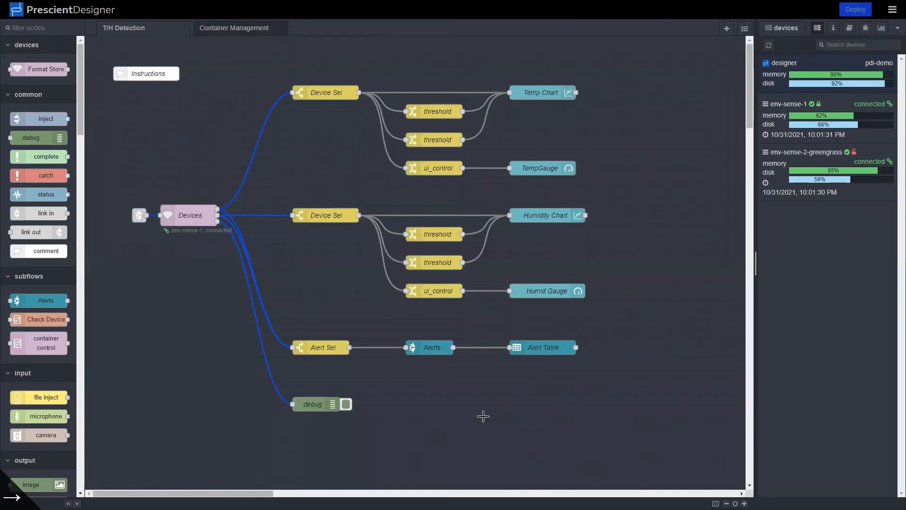
pyautogui.moveTo(357, 377)
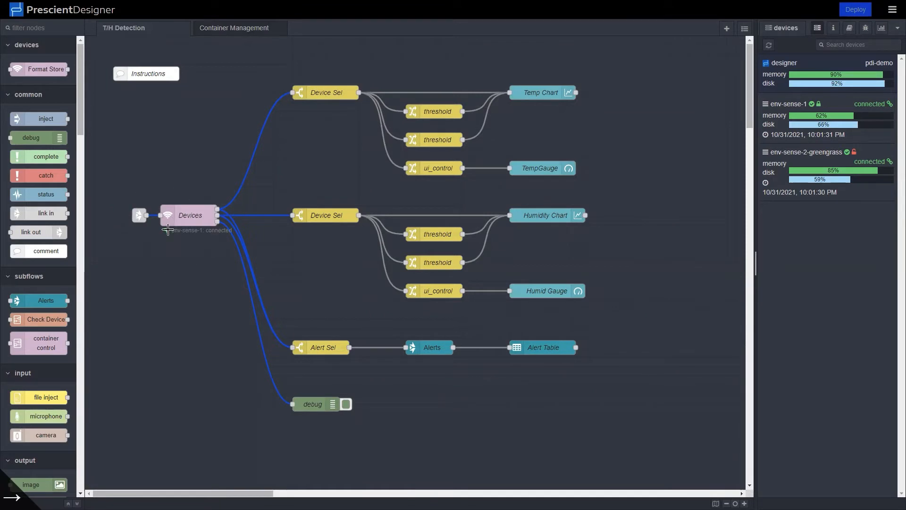
pyautogui.moveTo(191, 240)
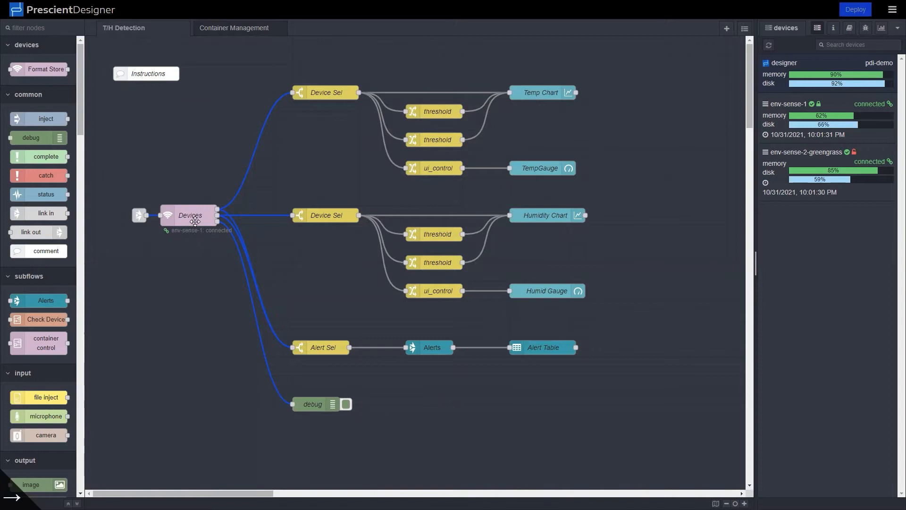
pyautogui.doubleClick(189, 215)
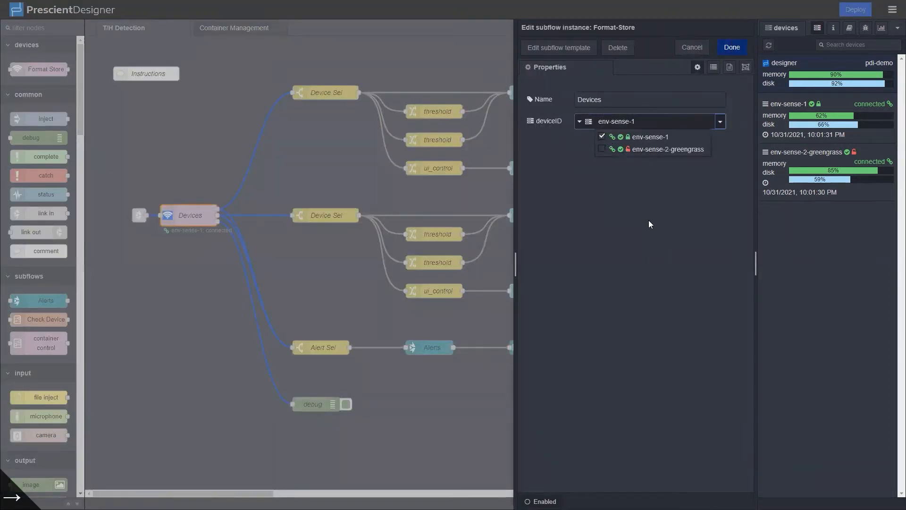
pyautogui.moveTo(660, 216)
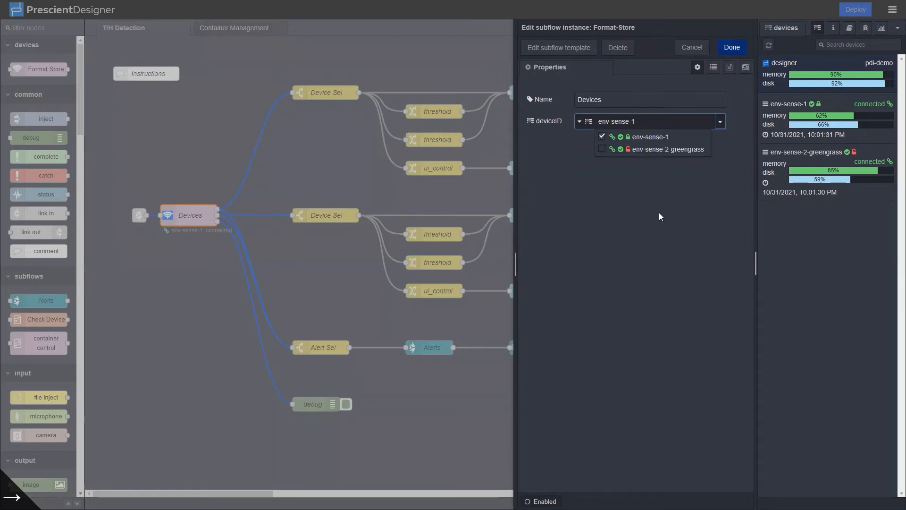
pyautogui.moveTo(616, 188)
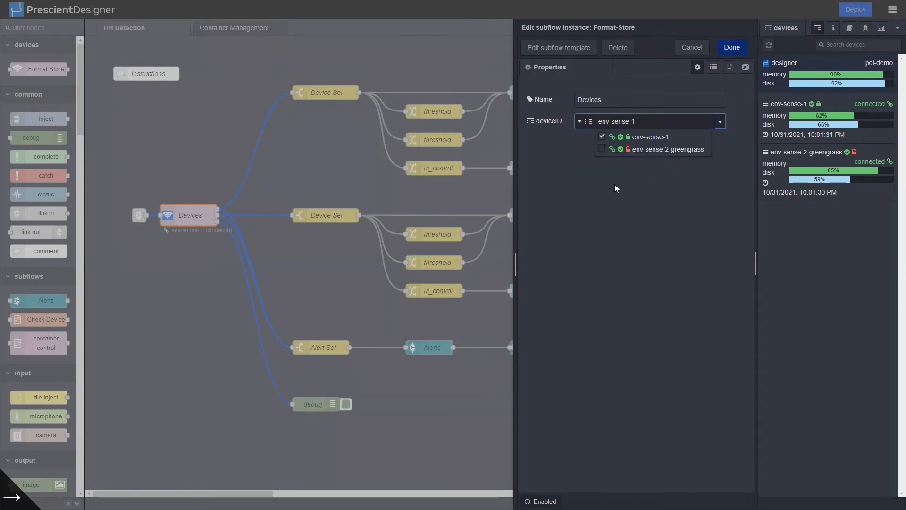
pyautogui.moveTo(596, 253)
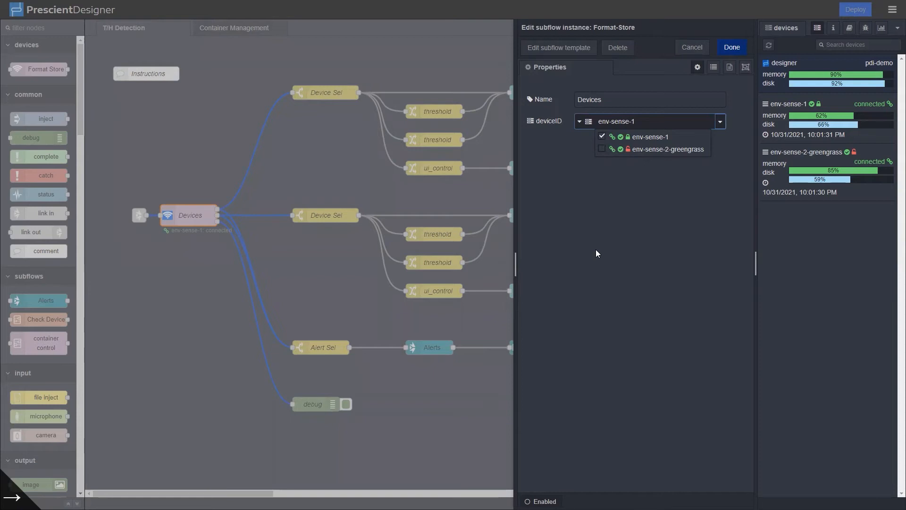
pyautogui.click(731, 47)
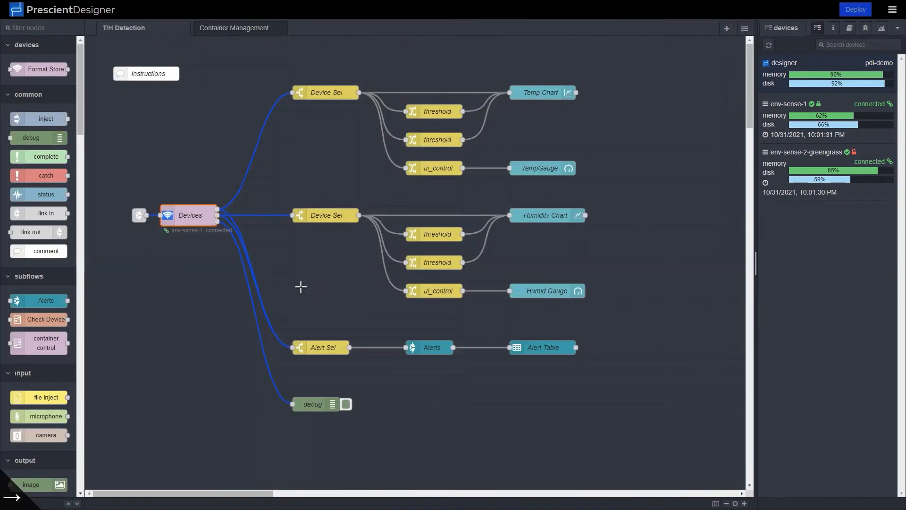
pyautogui.moveTo(185, 277)
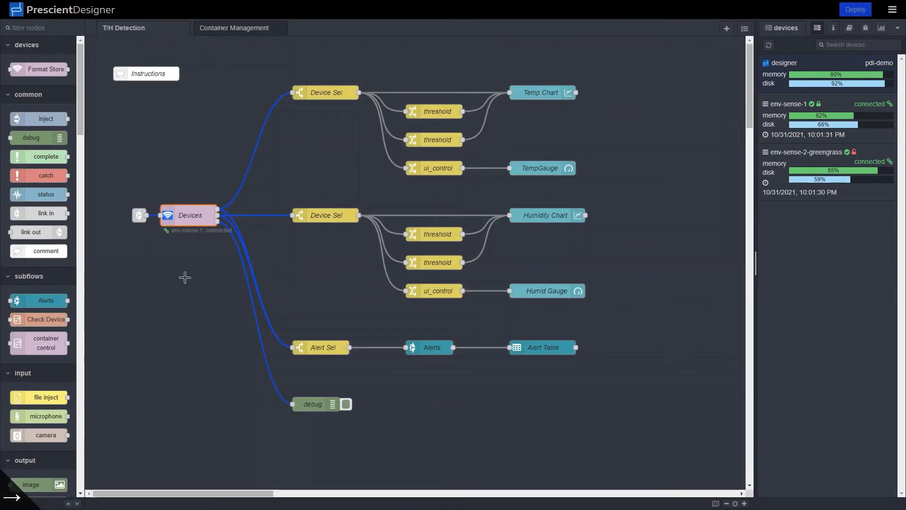
pyautogui.doubleClick(145, 74)
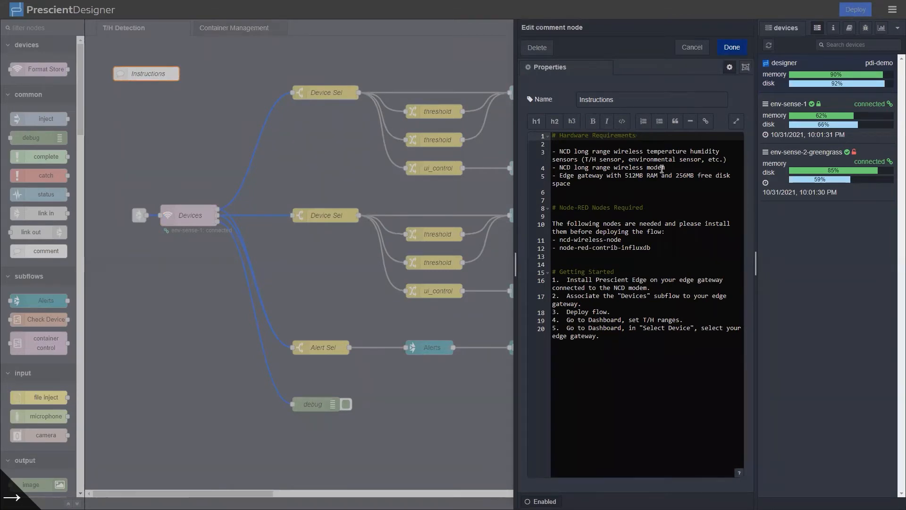
pyautogui.moveTo(650, 193)
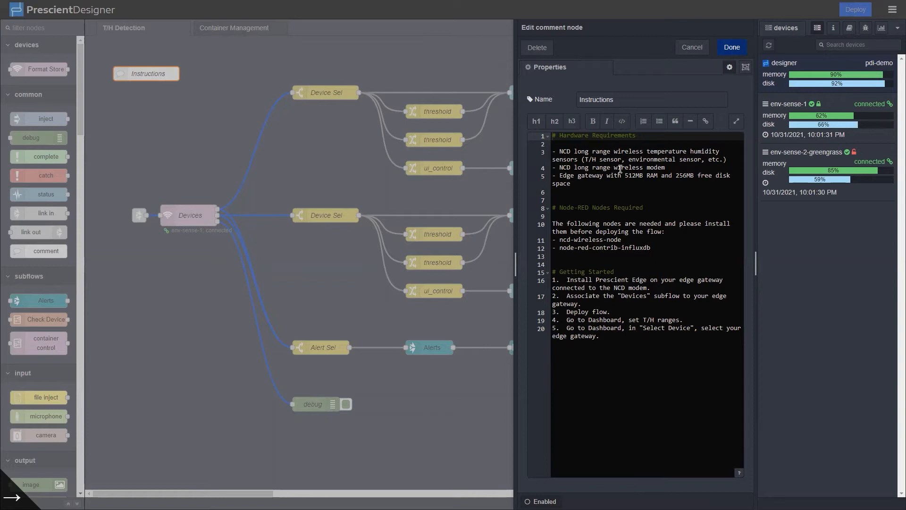
pyautogui.moveTo(640, 197)
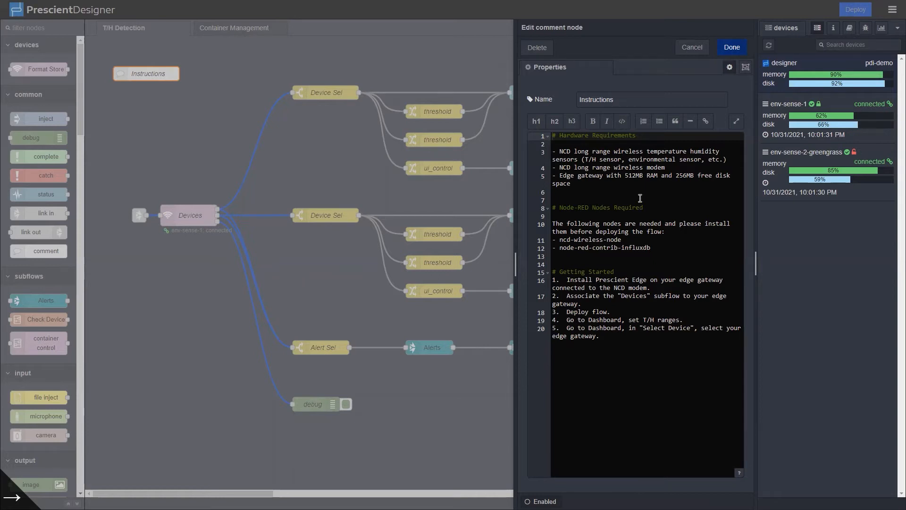
pyautogui.moveTo(640, 152)
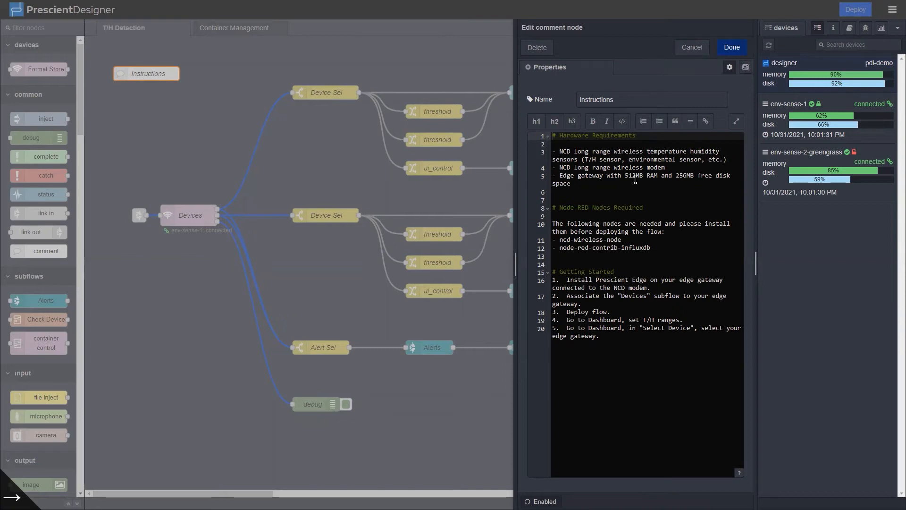
pyautogui.moveTo(639, 371)
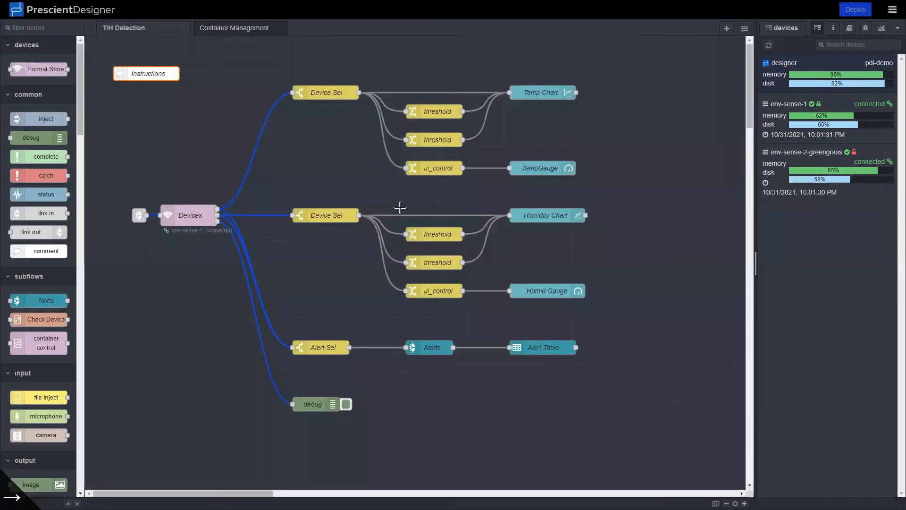
pyautogui.moveTo(190, 215)
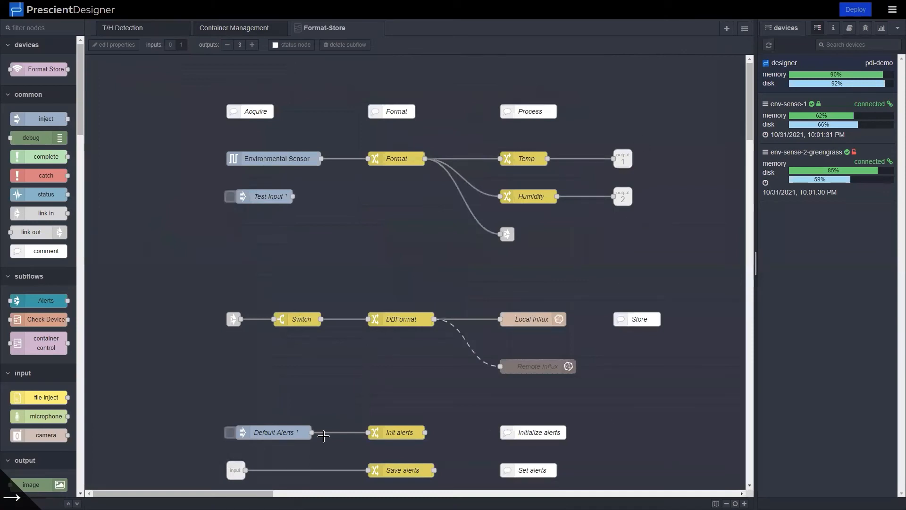
pyautogui.moveTo(330, 376)
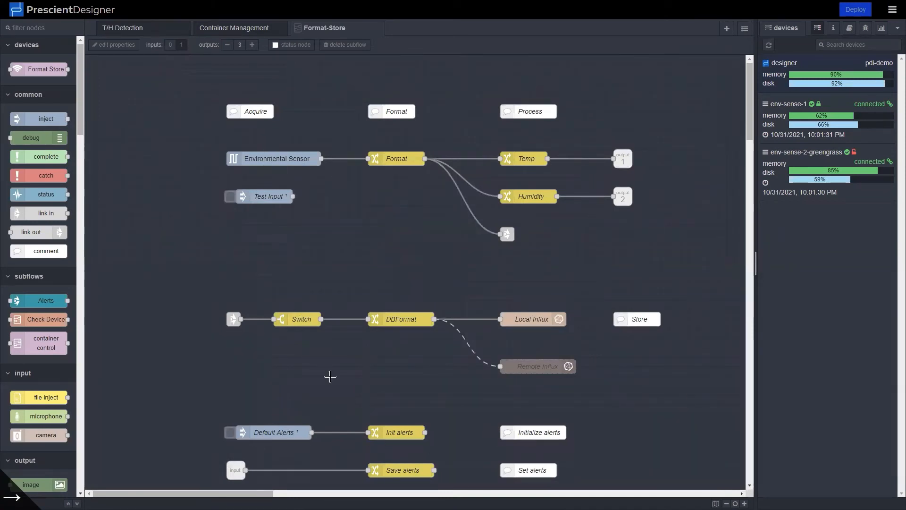
pyautogui.moveTo(402, 251)
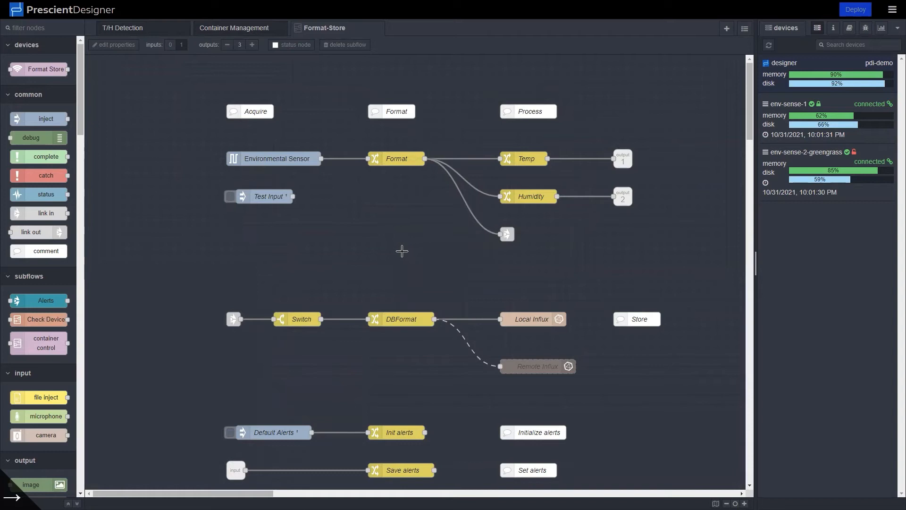
pyautogui.moveTo(250, 168)
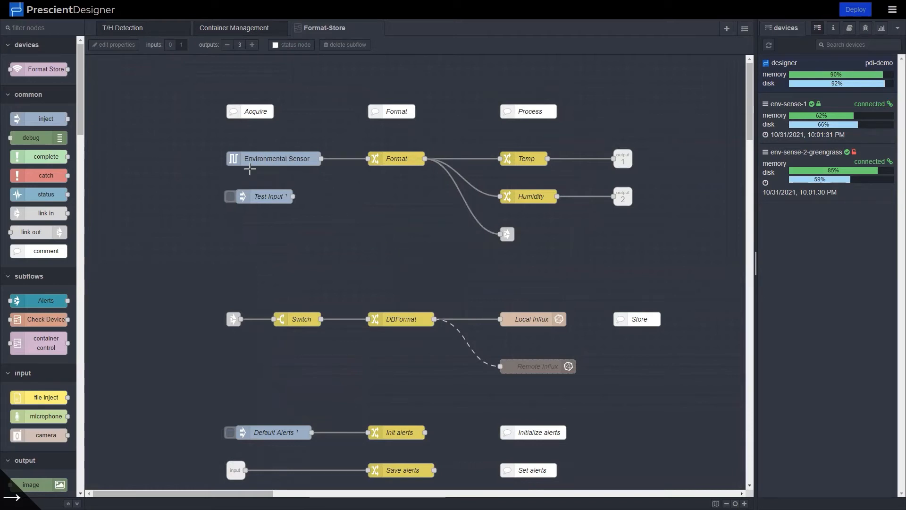
pyautogui.moveTo(273, 167)
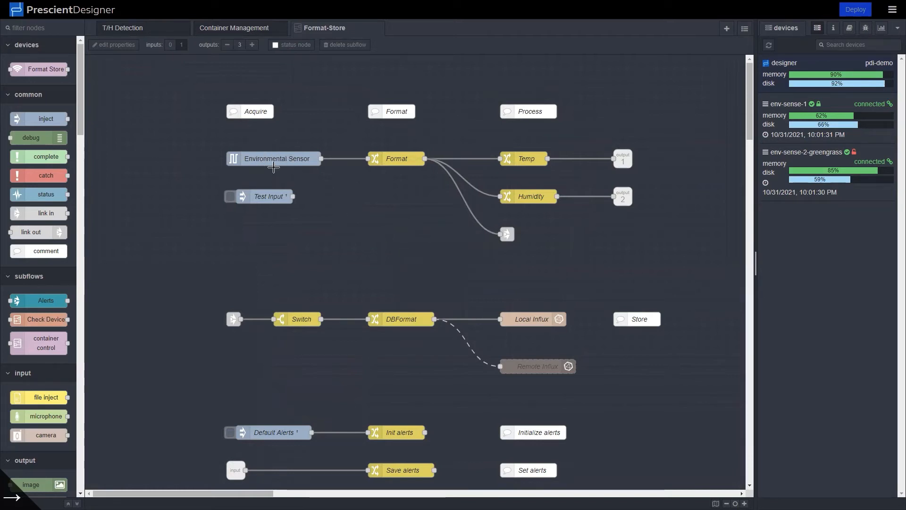
pyautogui.moveTo(296, 165)
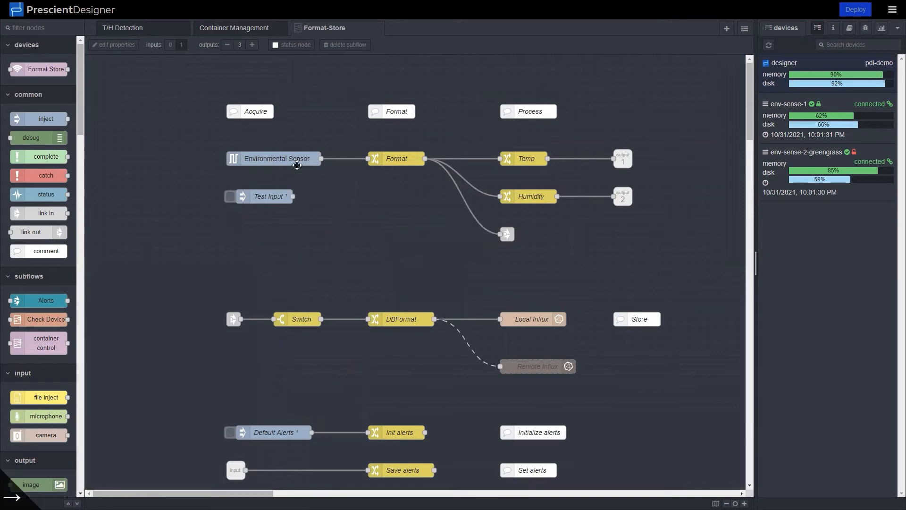
pyautogui.moveTo(278, 164)
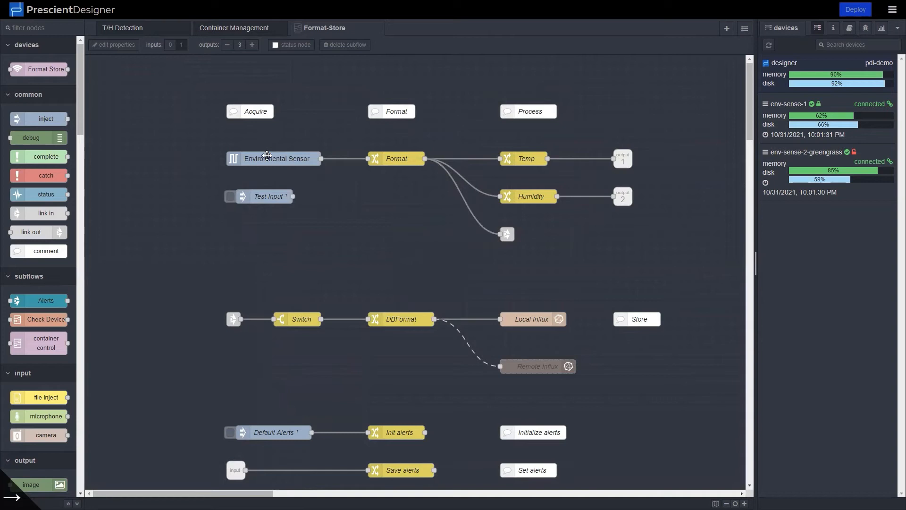
pyautogui.moveTo(313, 177)
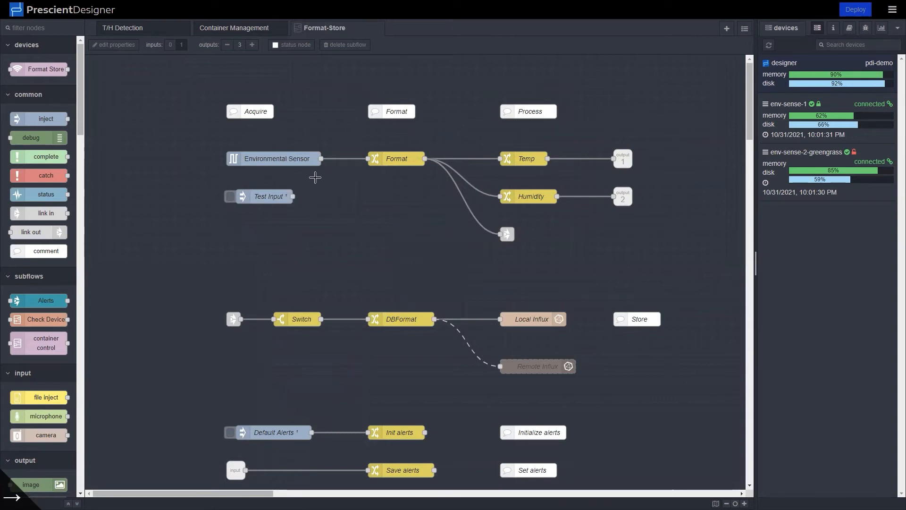
pyautogui.moveTo(282, 157)
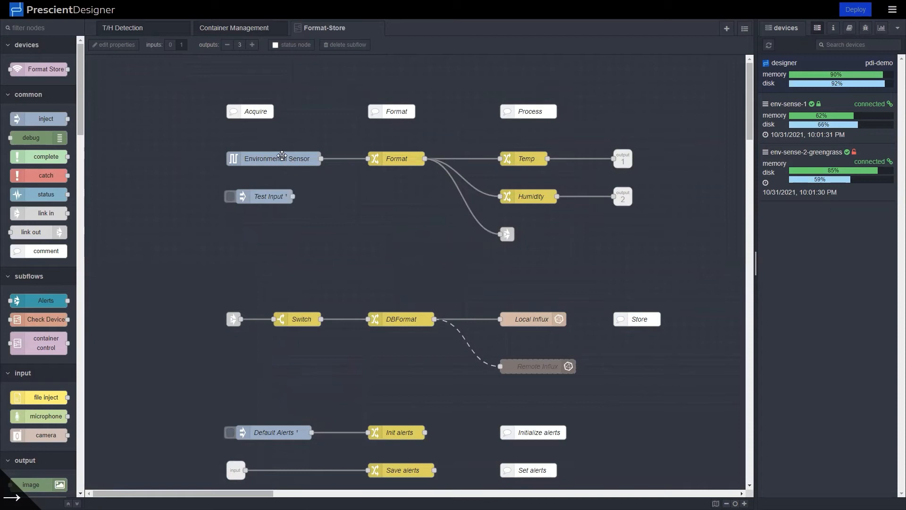
pyautogui.moveTo(209, 144)
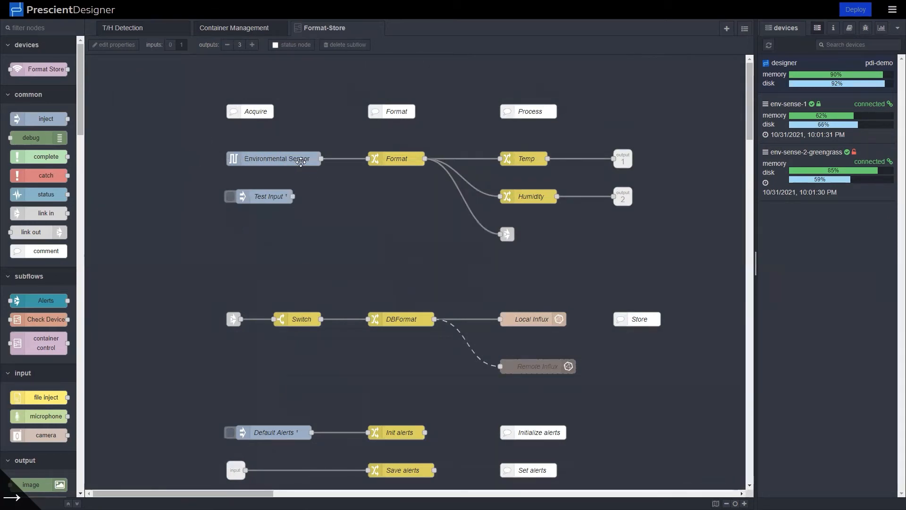
pyautogui.moveTo(335, 159)
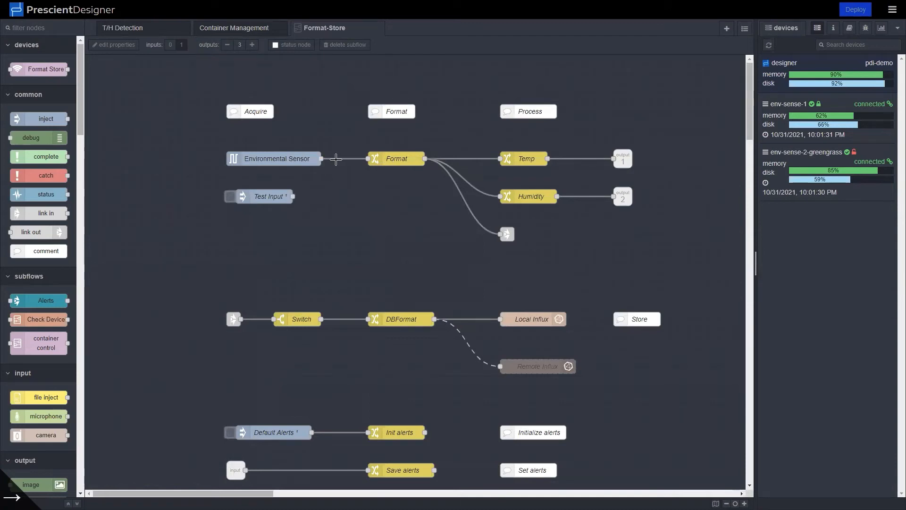
pyautogui.moveTo(376, 215)
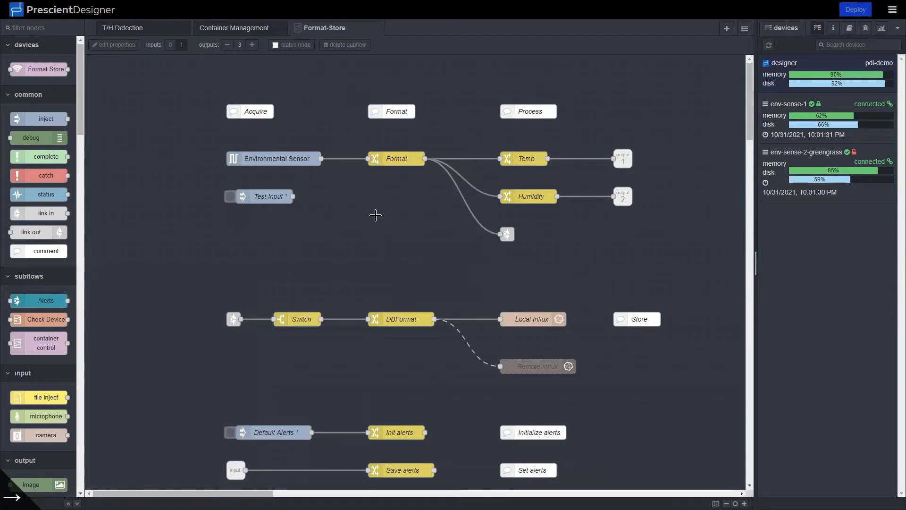
pyautogui.click(396, 159)
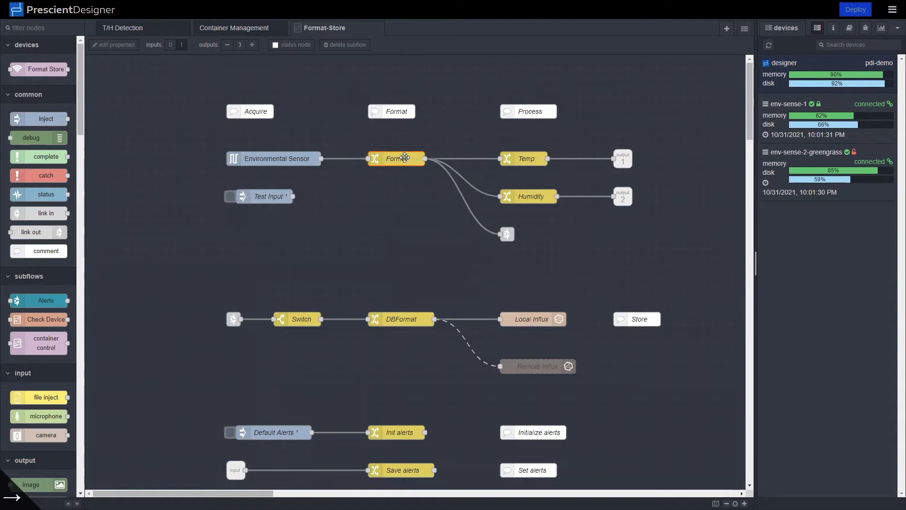
pyautogui.doubleClick(396, 159)
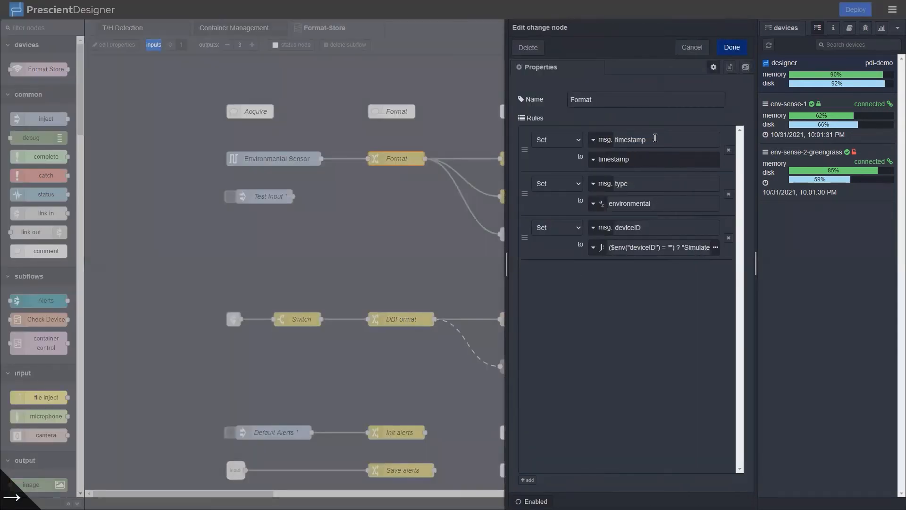
pyautogui.moveTo(644, 288)
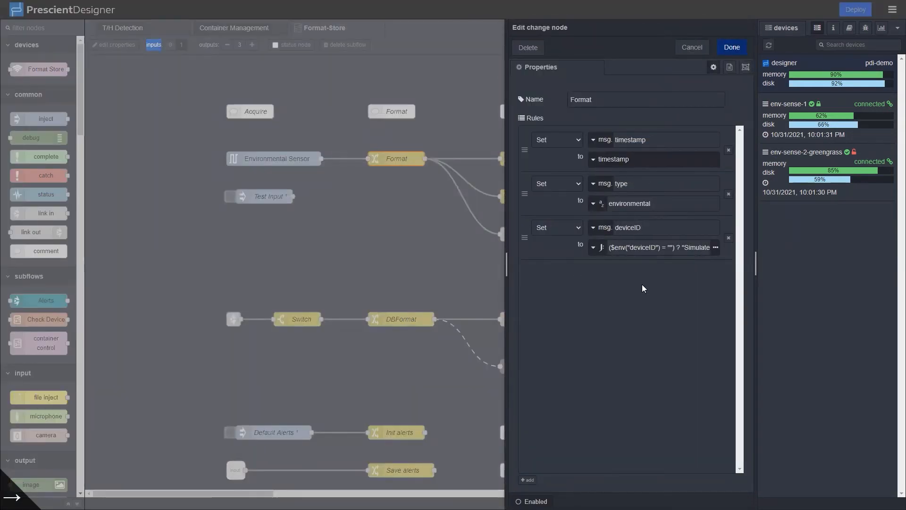
pyautogui.click(731, 47)
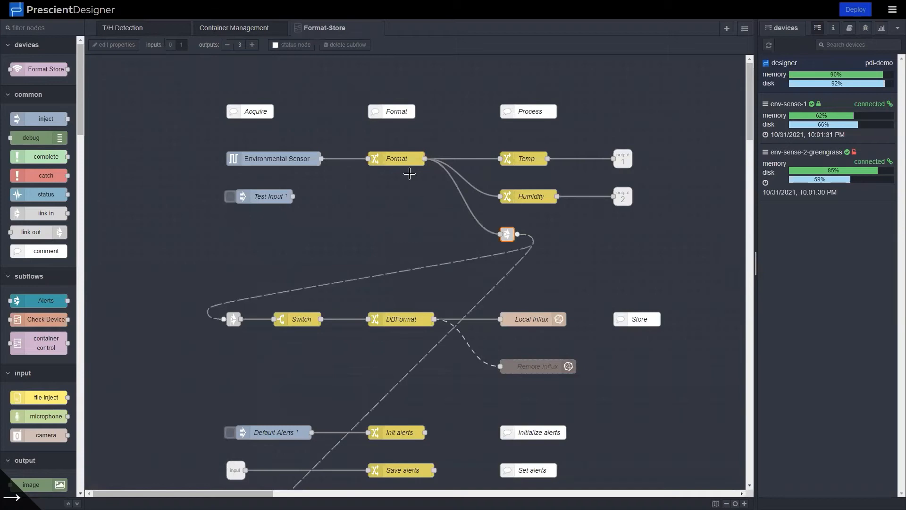
pyautogui.moveTo(393, 275)
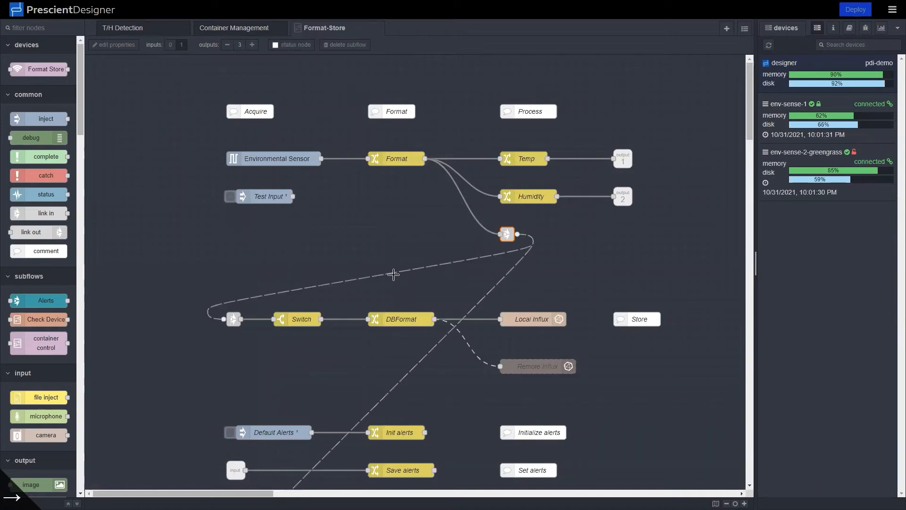
pyautogui.moveTo(546, 327)
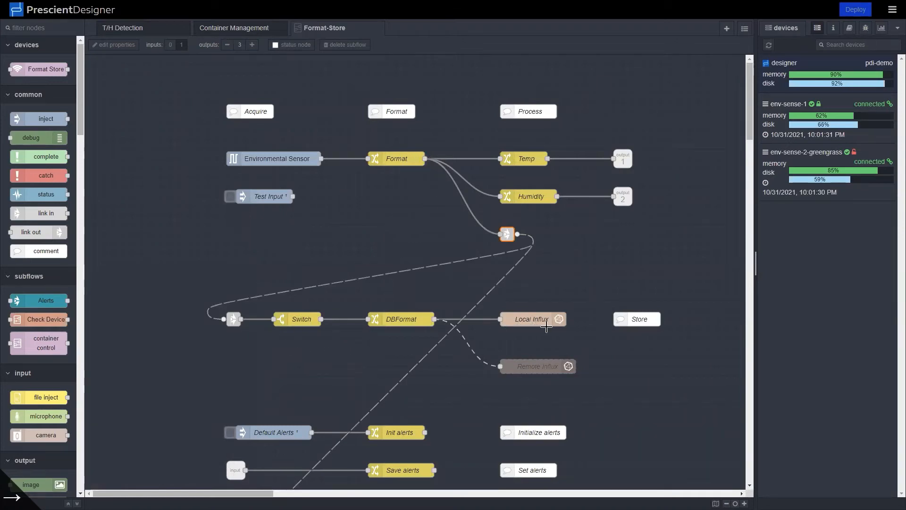
pyautogui.moveTo(433, 363)
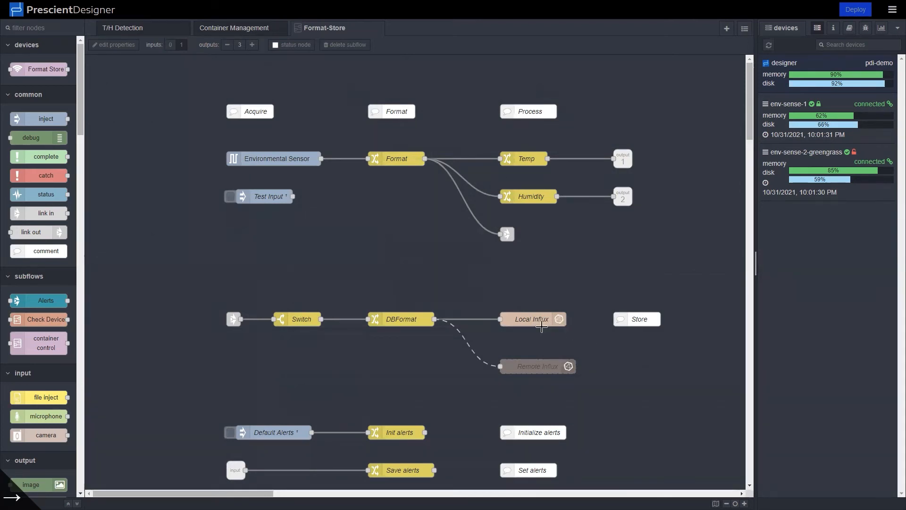
pyautogui.moveTo(403, 361)
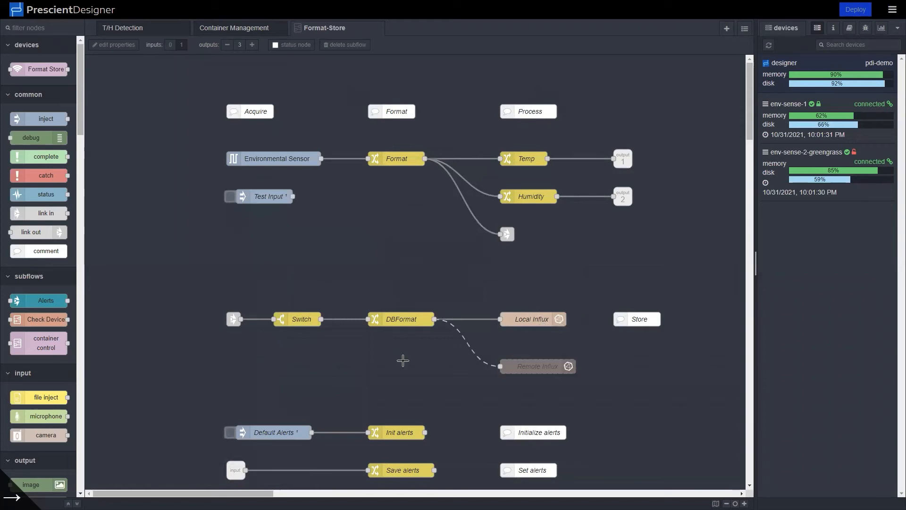
pyautogui.moveTo(512, 339)
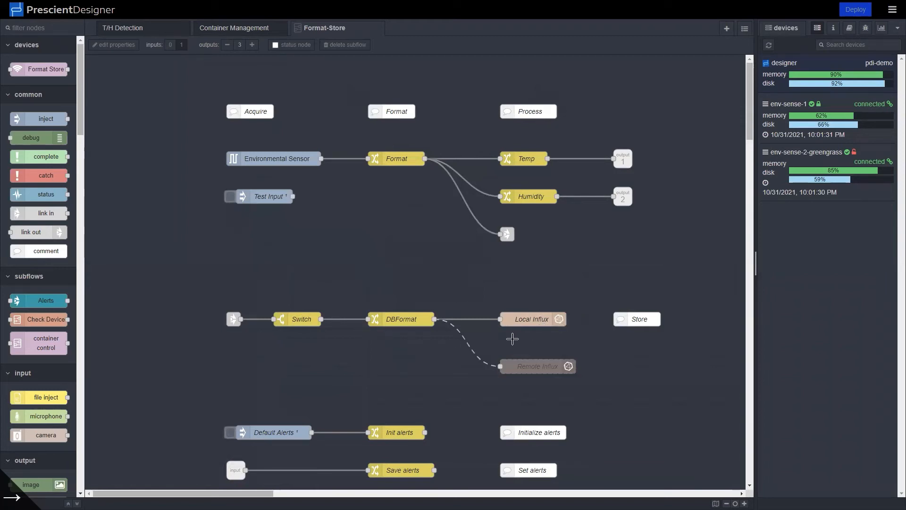
pyautogui.moveTo(423, 382)
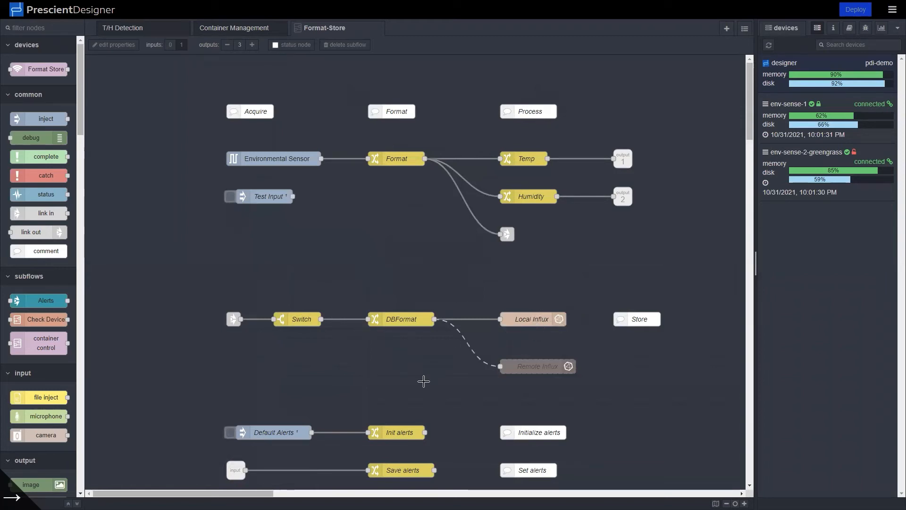
pyautogui.moveTo(447, 383)
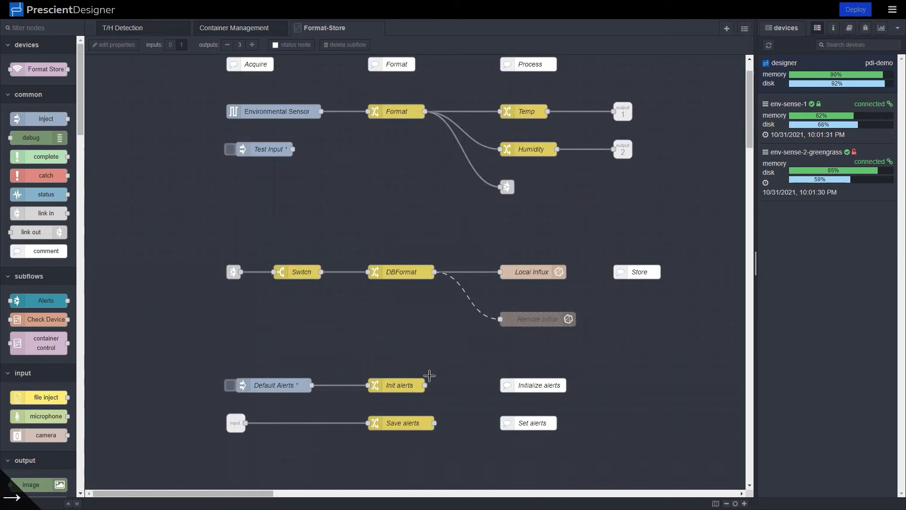
pyautogui.moveTo(396, 340)
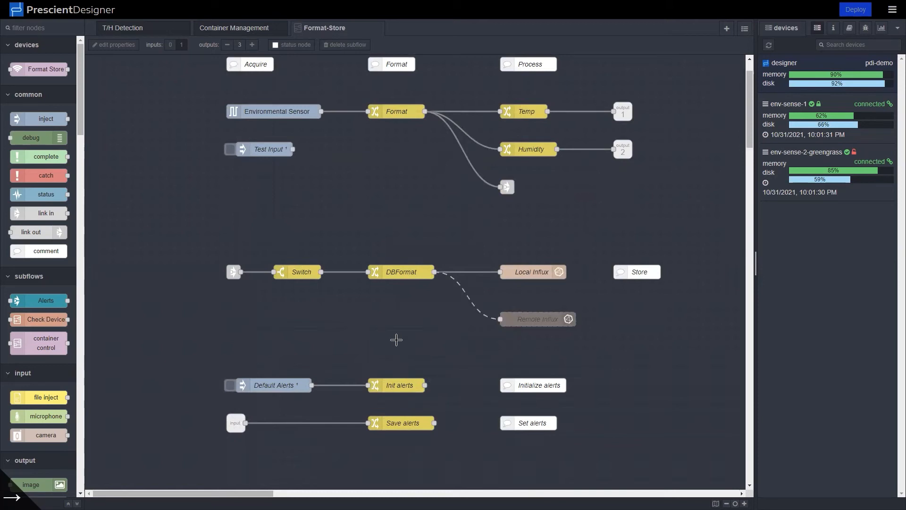
pyautogui.moveTo(364, 407)
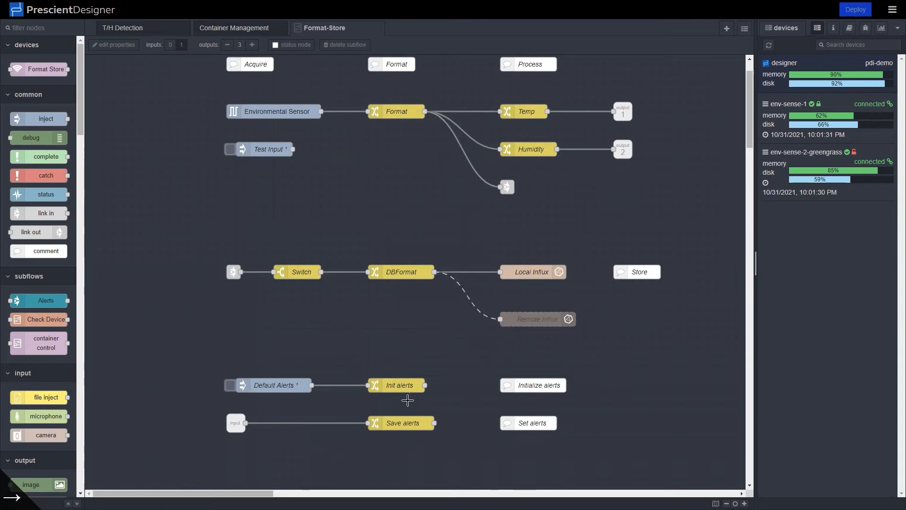
# - View the Temp node's change rules, then close its properties without changes
pyautogui.doubleClick(527, 111)
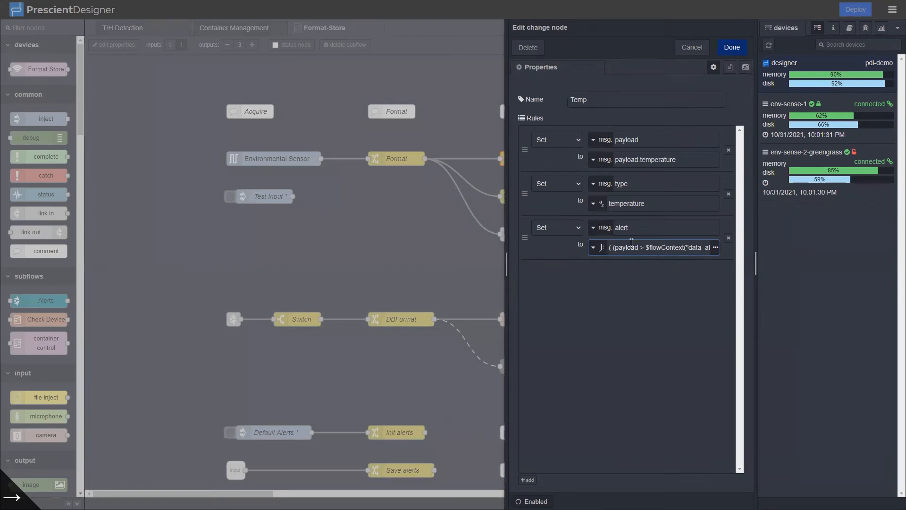
pyautogui.moveTo(663, 231)
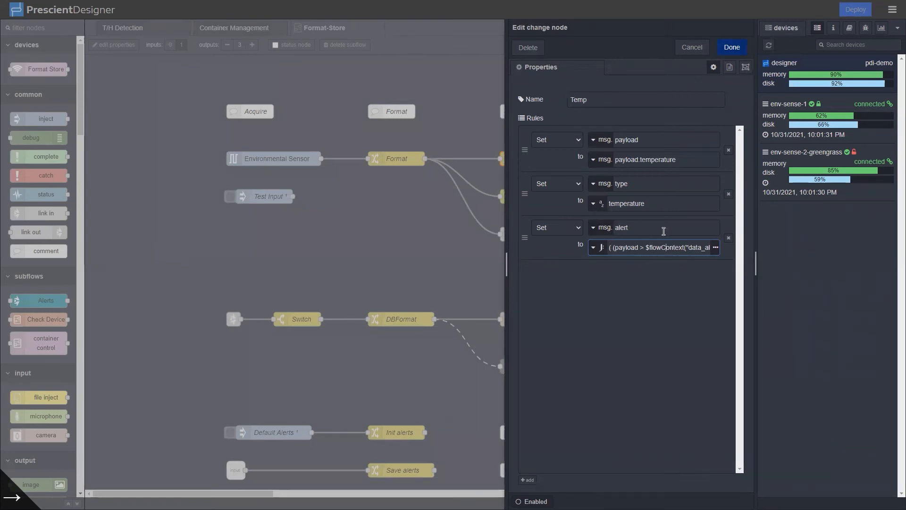
pyautogui.click(731, 47)
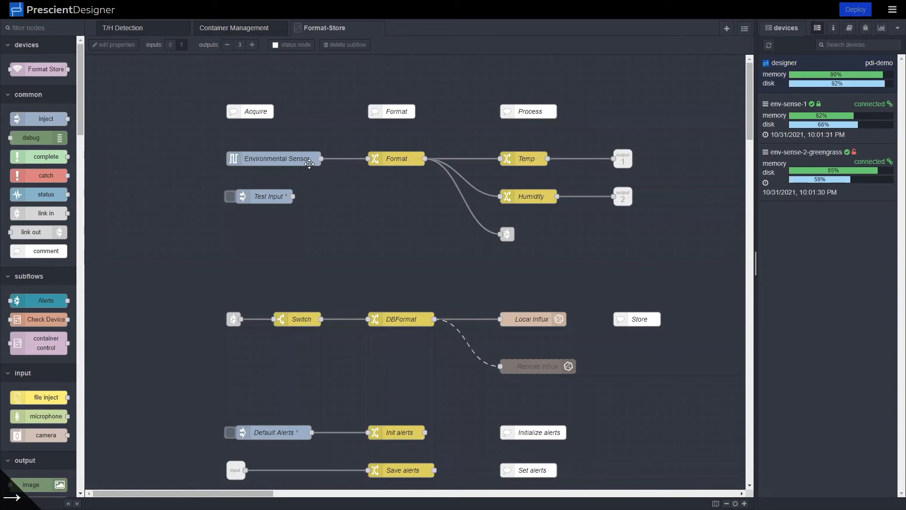
pyautogui.moveTo(332, 185)
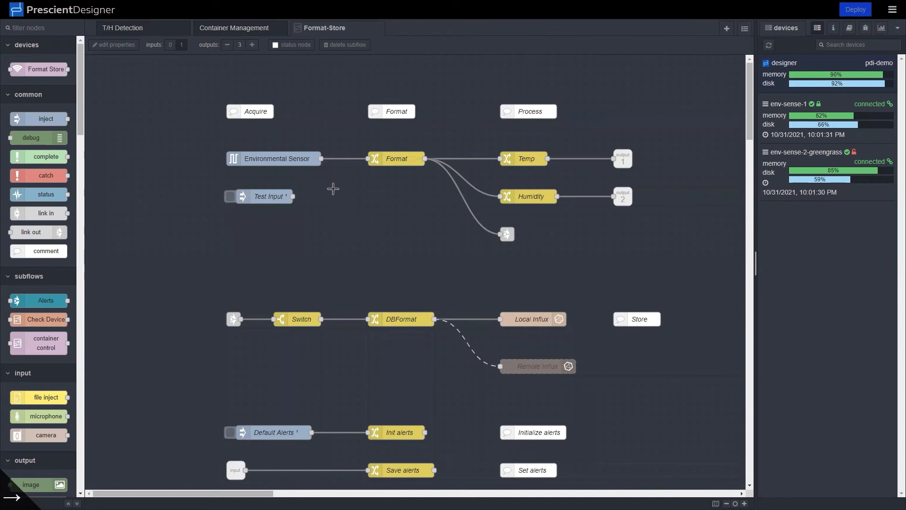
pyautogui.moveTo(335, 210)
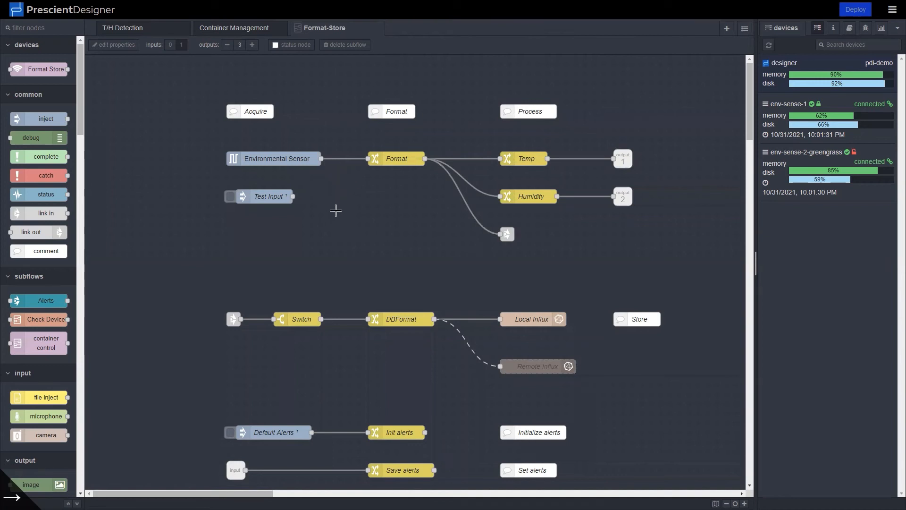
pyautogui.moveTo(344, 182)
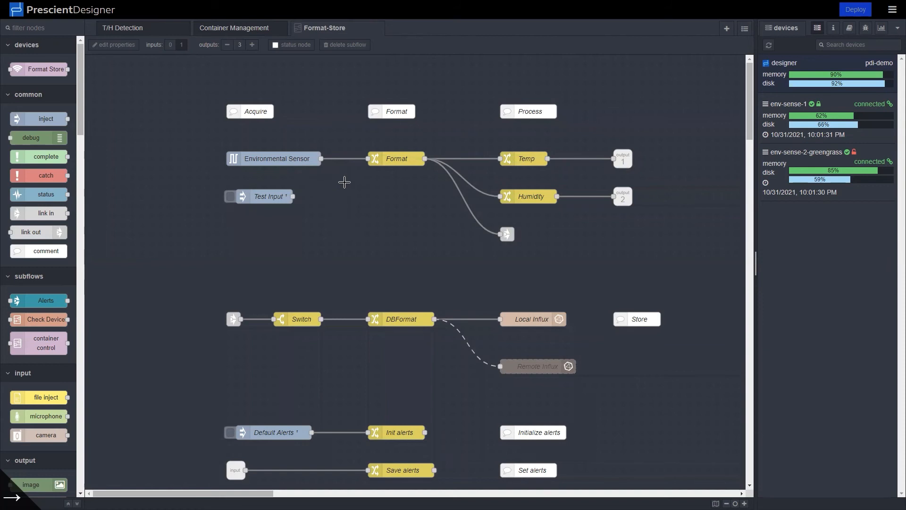
pyautogui.moveTo(320, 216)
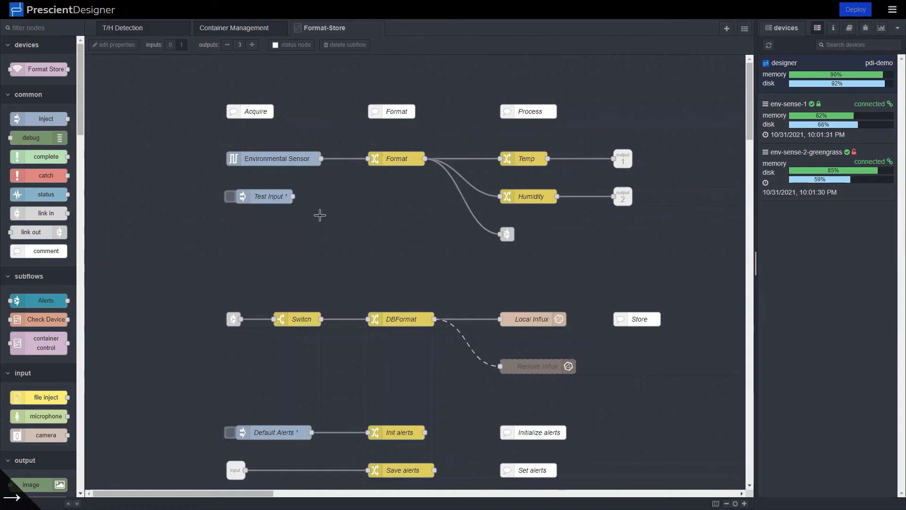
pyautogui.moveTo(441, 227)
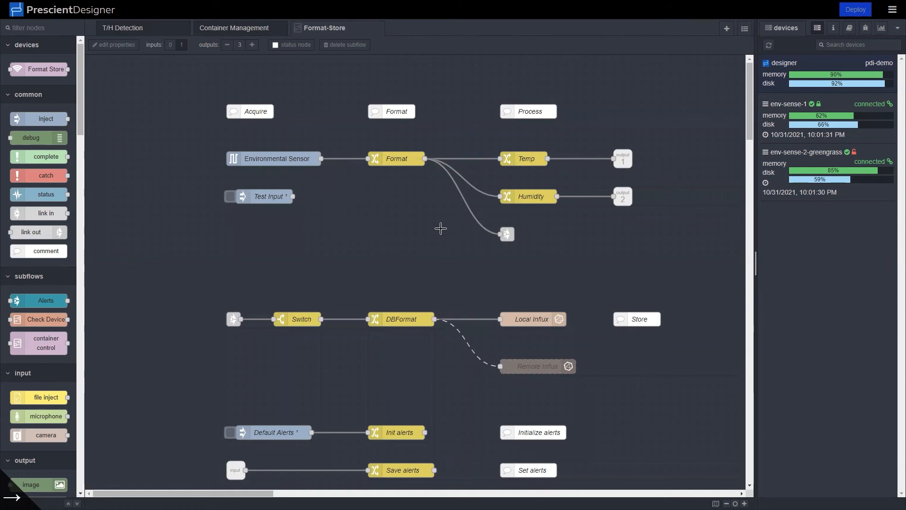
pyautogui.moveTo(575, 274)
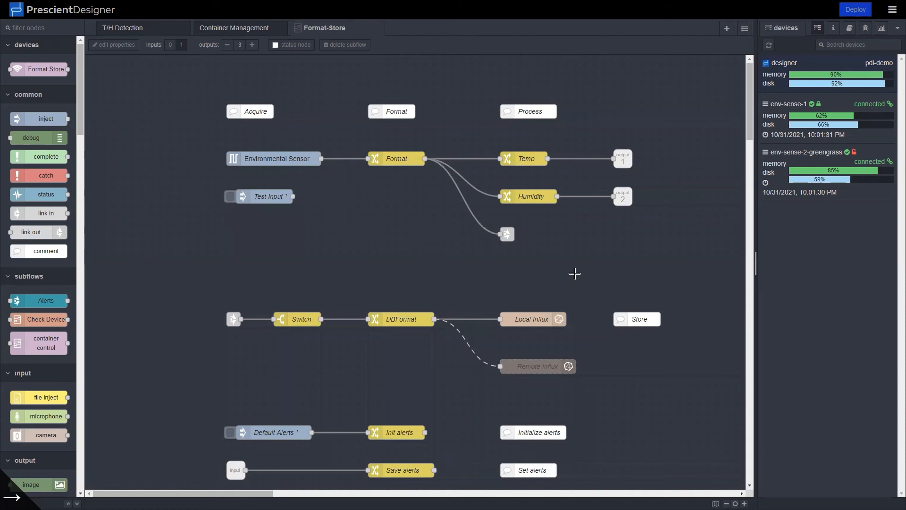
pyautogui.moveTo(471, 158)
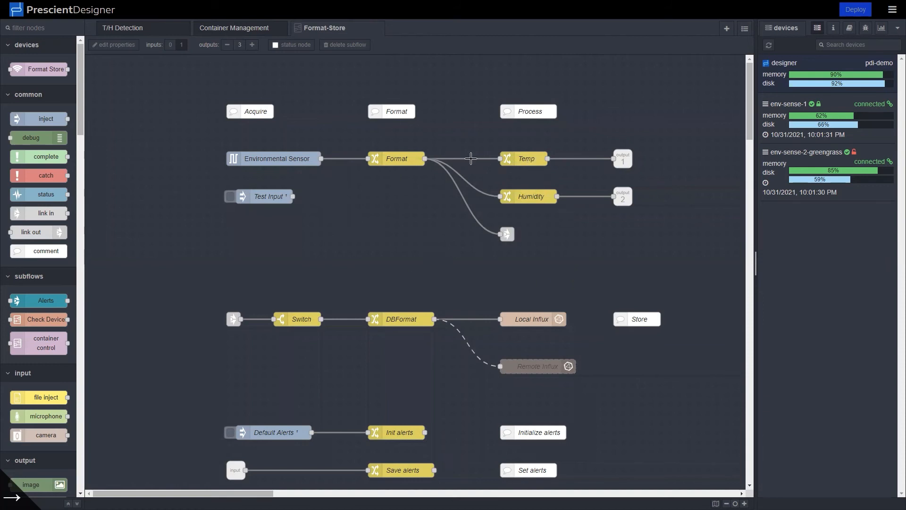
pyautogui.moveTo(525, 197)
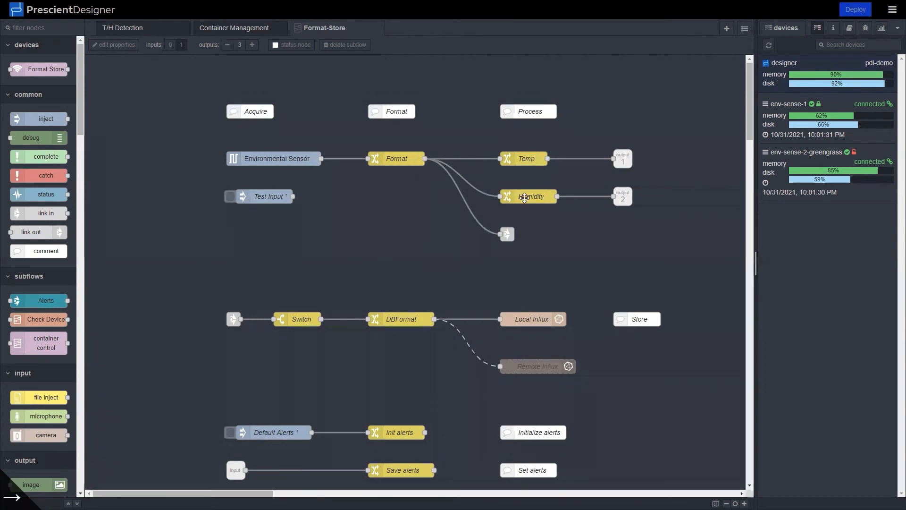
pyautogui.moveTo(533, 158)
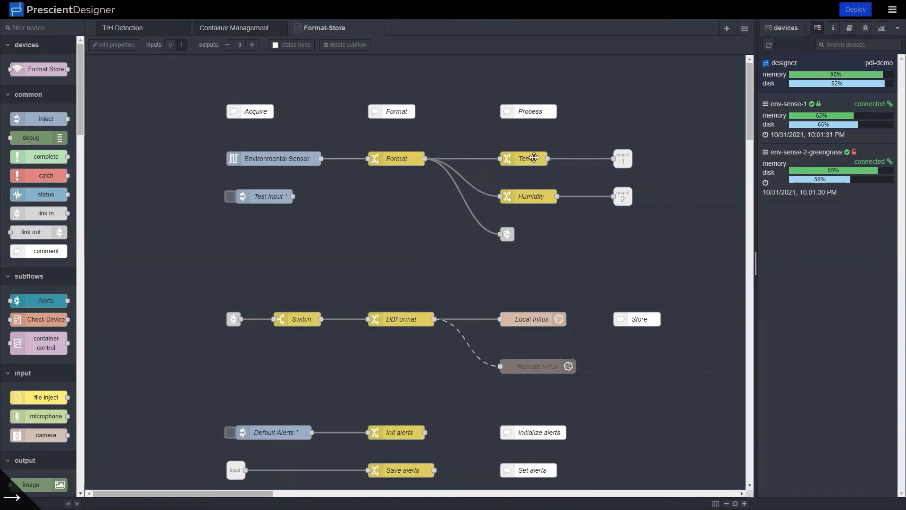
pyautogui.moveTo(325, 176)
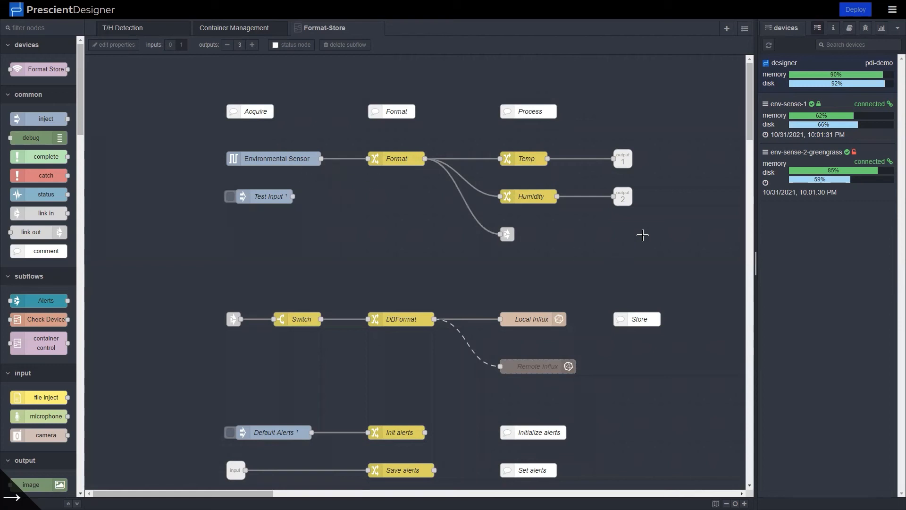
pyautogui.moveTo(613, 221)
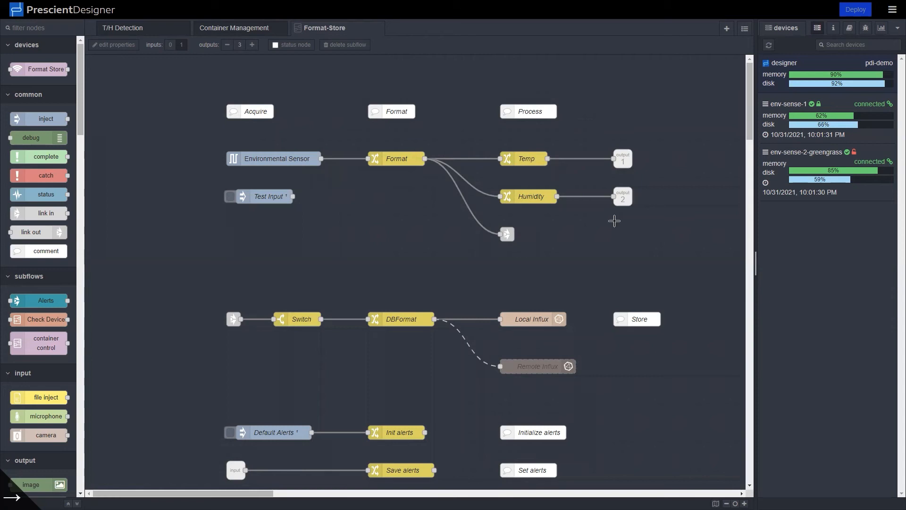
pyautogui.moveTo(584, 246)
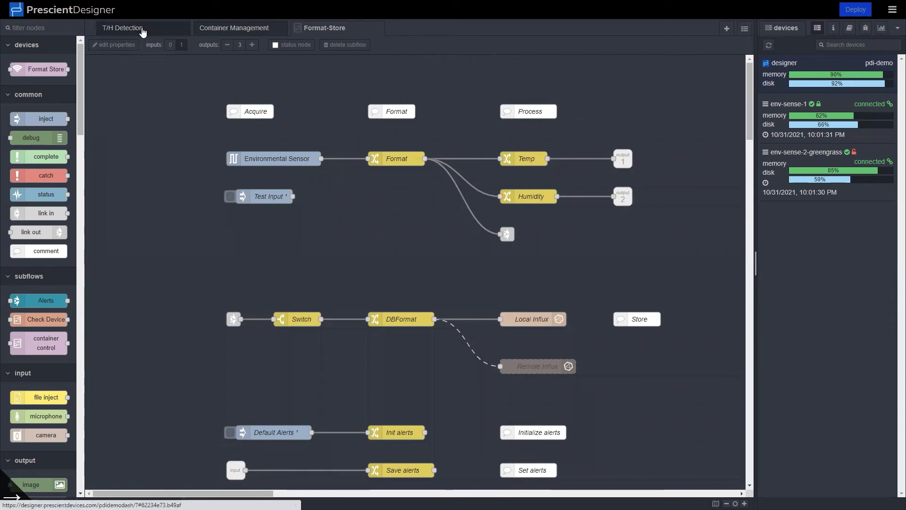
# - Switch to the T/H Detection flow tab
pyautogui.click(123, 28)
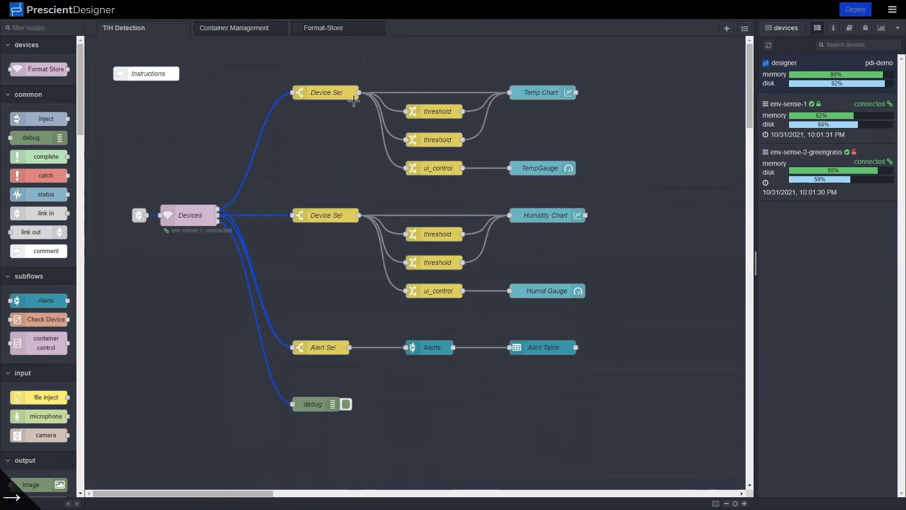
pyautogui.moveTo(545, 98)
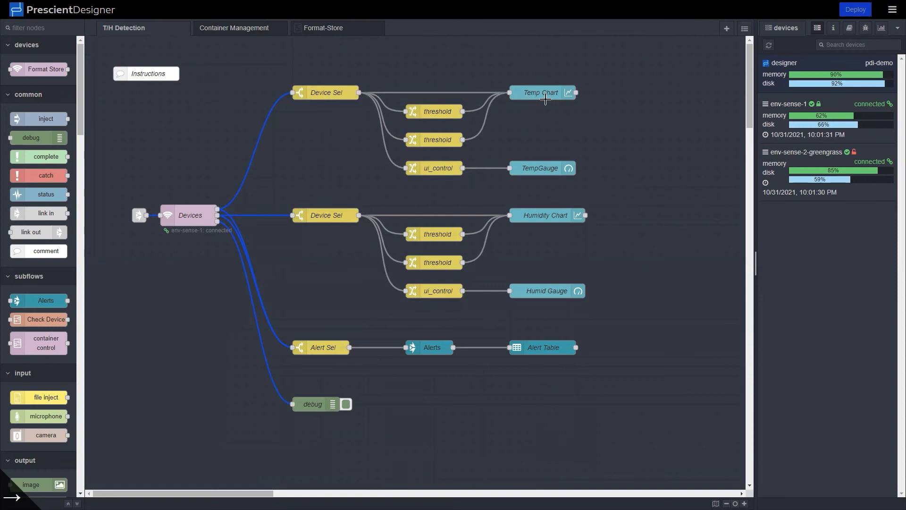
pyautogui.moveTo(296, 185)
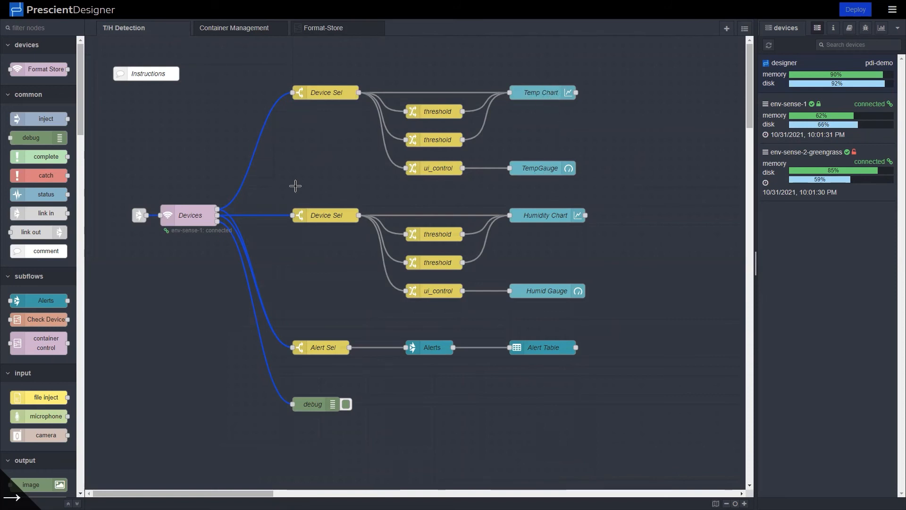
pyautogui.moveTo(433, 111)
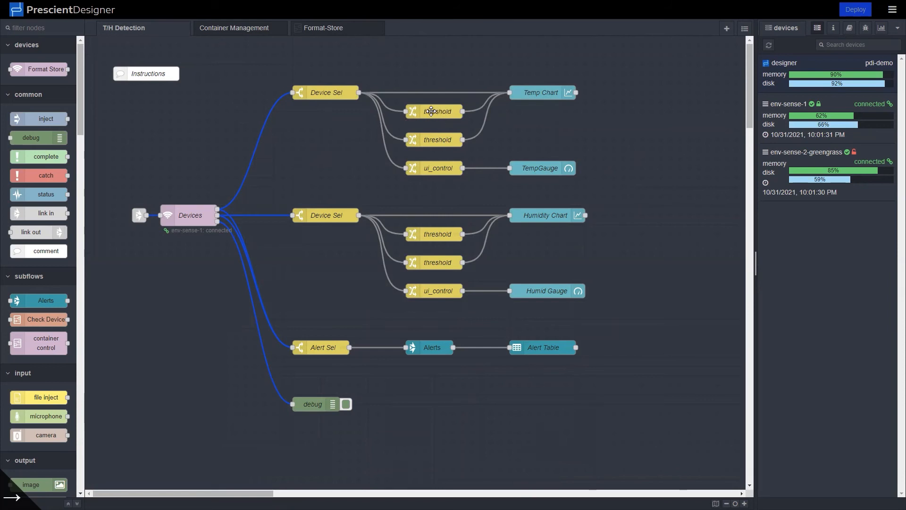
pyautogui.moveTo(550, 178)
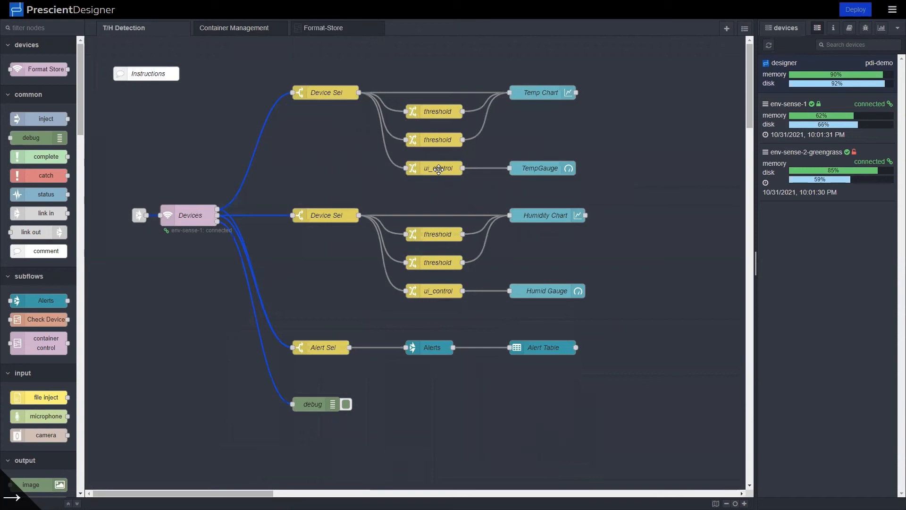
pyautogui.moveTo(437, 171)
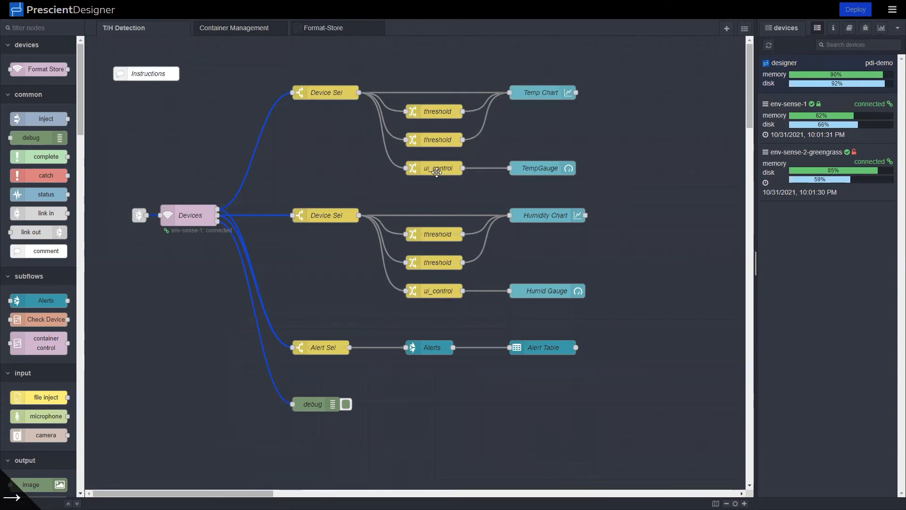
pyautogui.moveTo(449, 175)
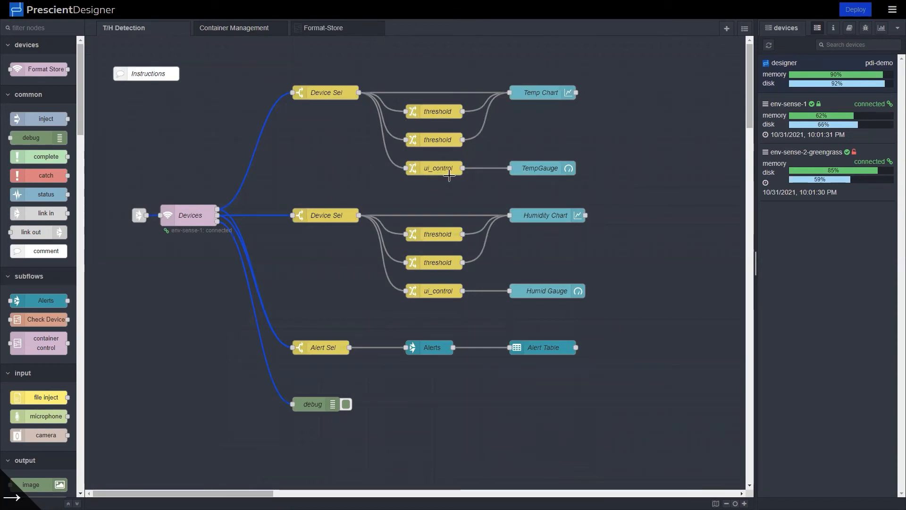
pyautogui.moveTo(312, 258)
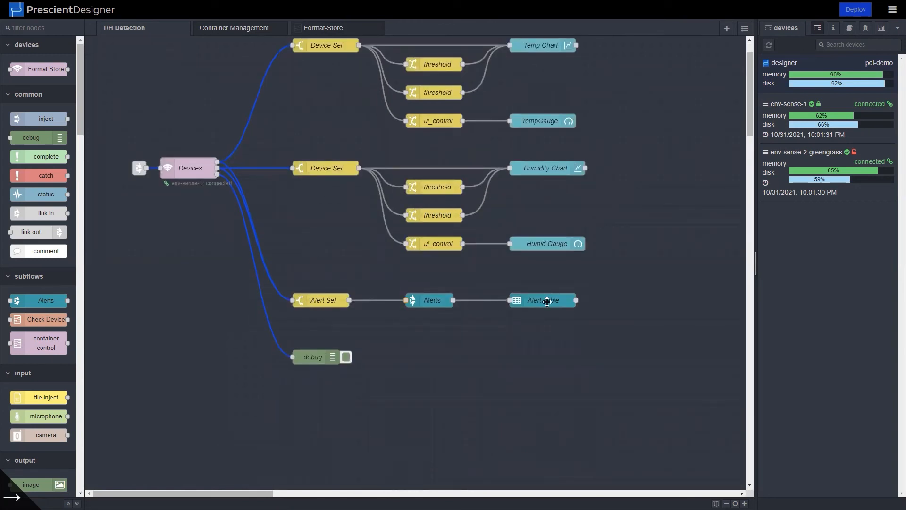
pyautogui.moveTo(482, 300)
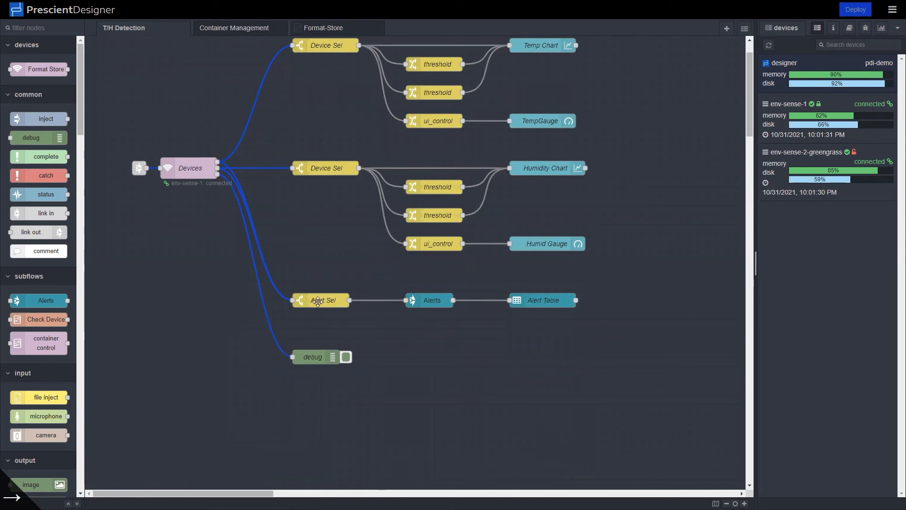
pyautogui.moveTo(398, 335)
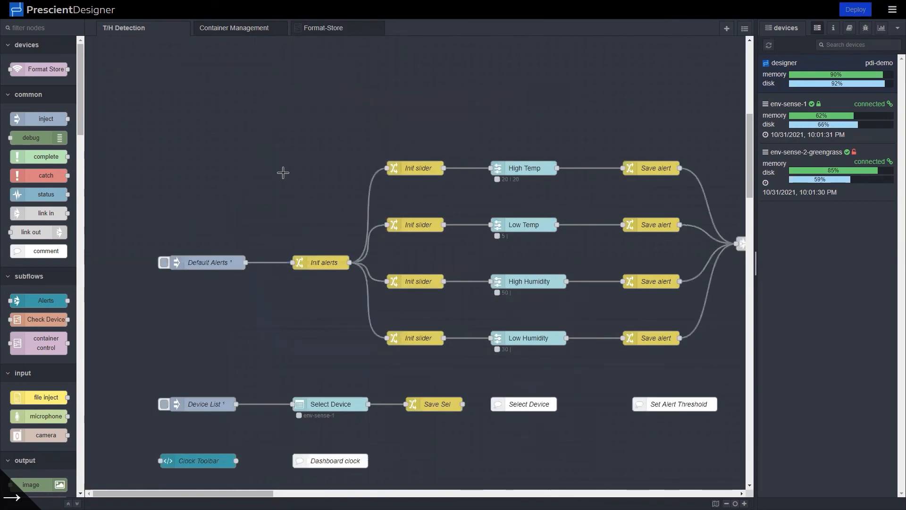
pyautogui.moveTo(300, 353)
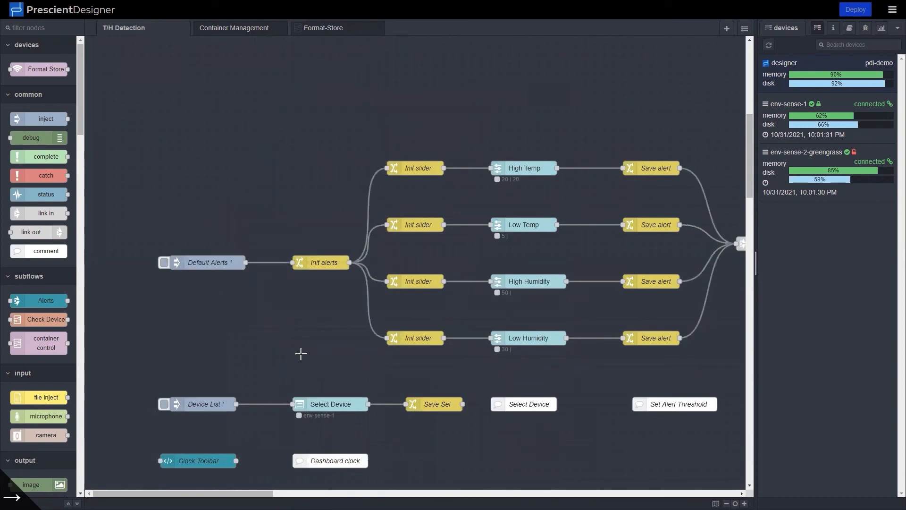
pyautogui.moveTo(206, 298)
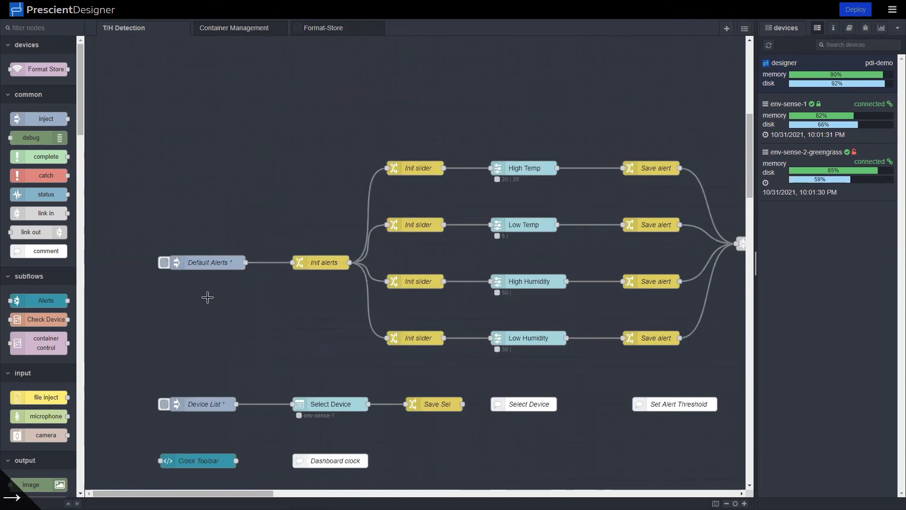
pyautogui.moveTo(245, 229)
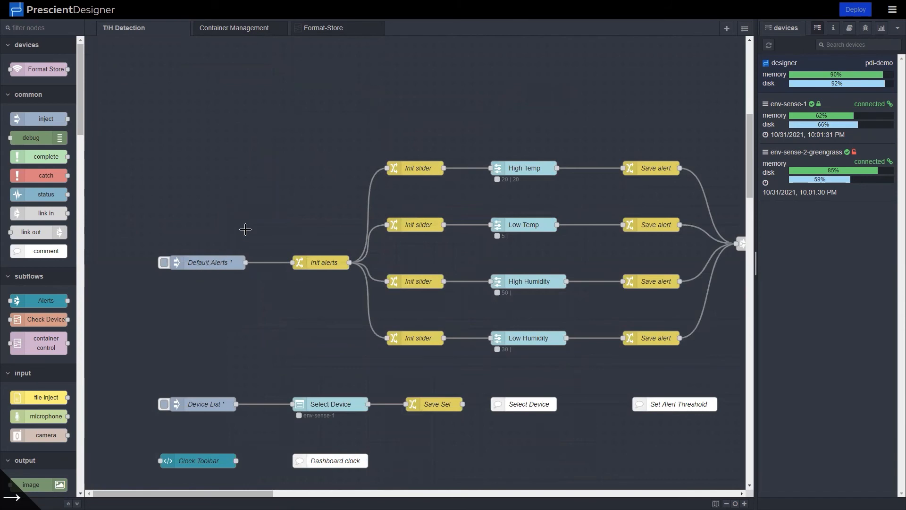
pyautogui.moveTo(242, 188)
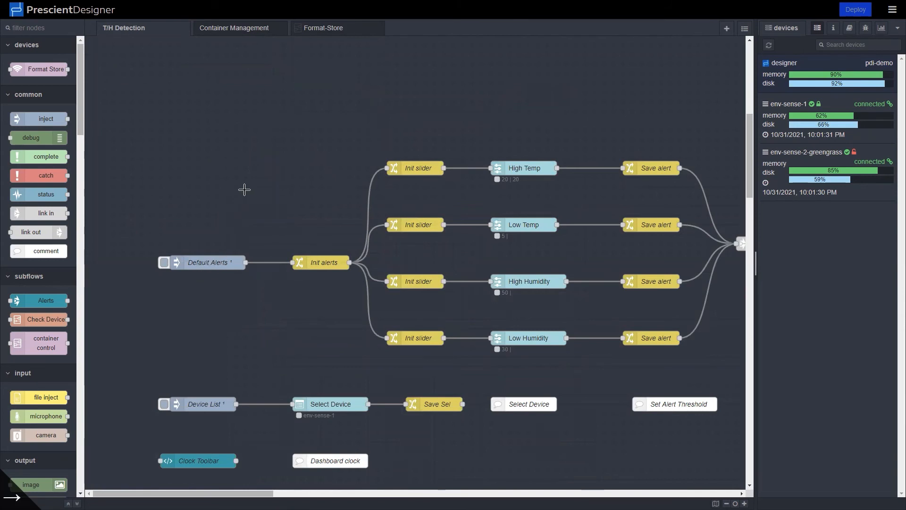
pyautogui.moveTo(222, 175)
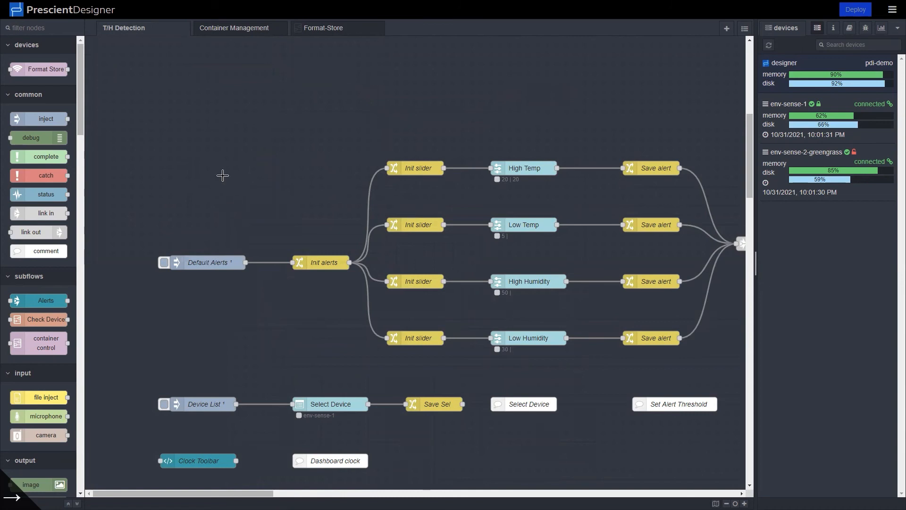
pyautogui.moveTo(222, 263)
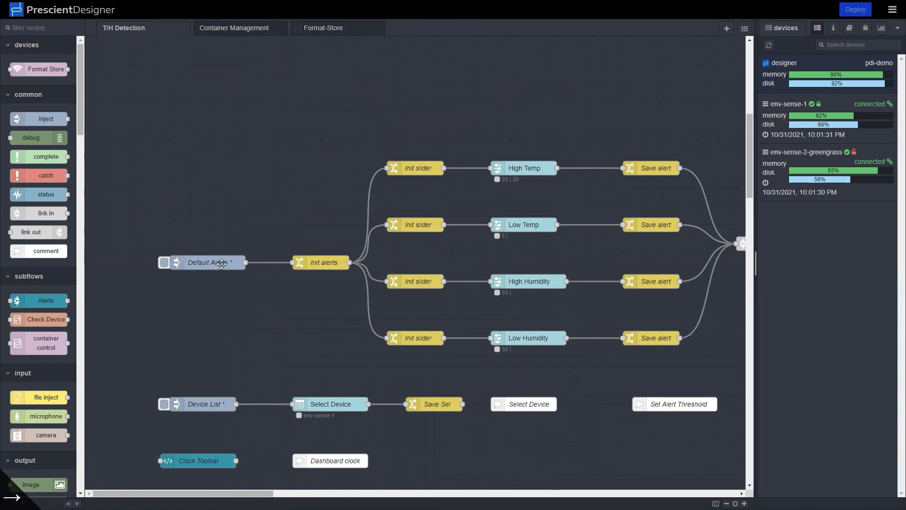
pyautogui.moveTo(225, 293)
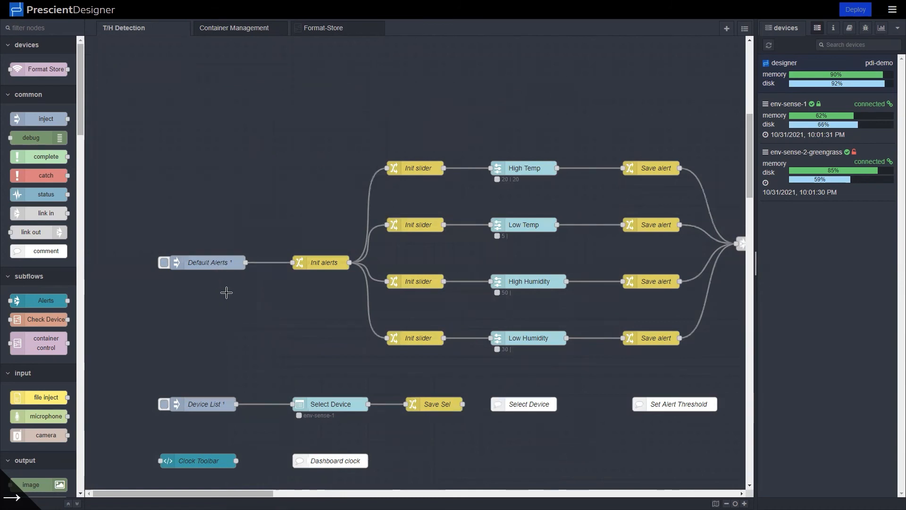
pyautogui.moveTo(213, 287)
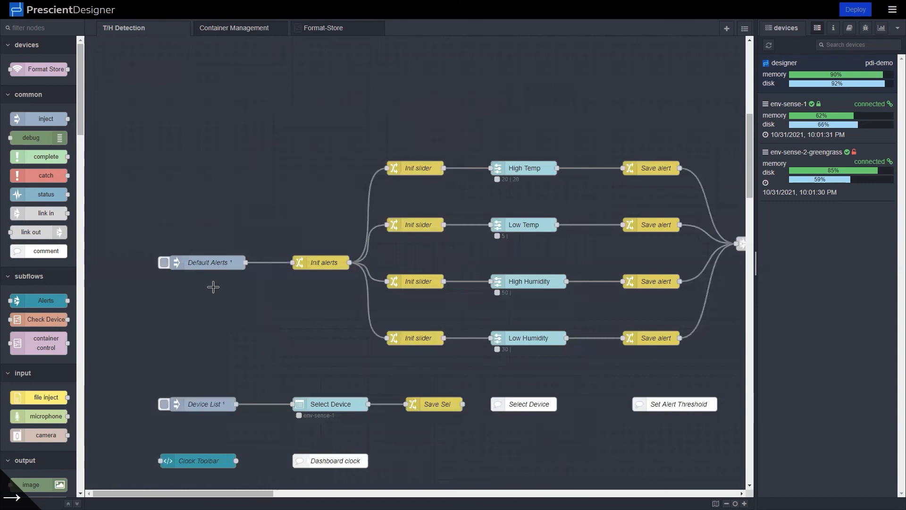
pyautogui.moveTo(429, 227)
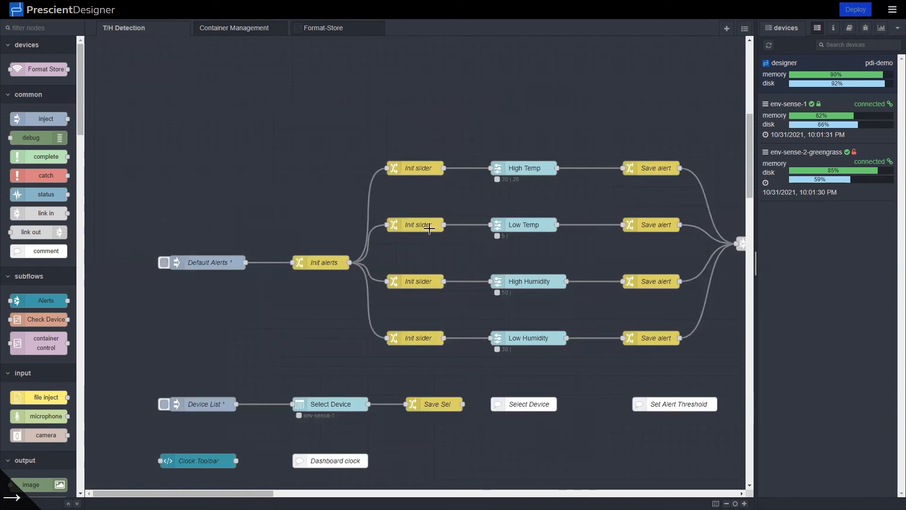
pyautogui.moveTo(410, 185)
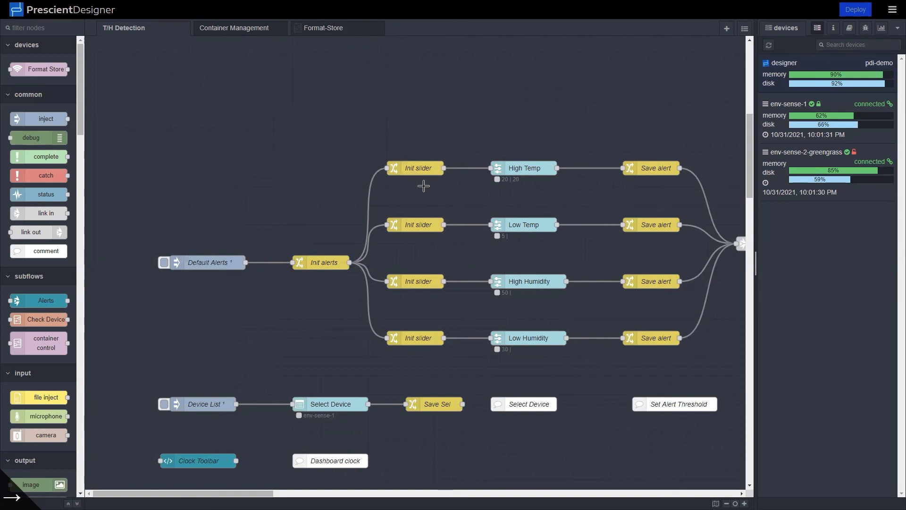
pyautogui.moveTo(655, 199)
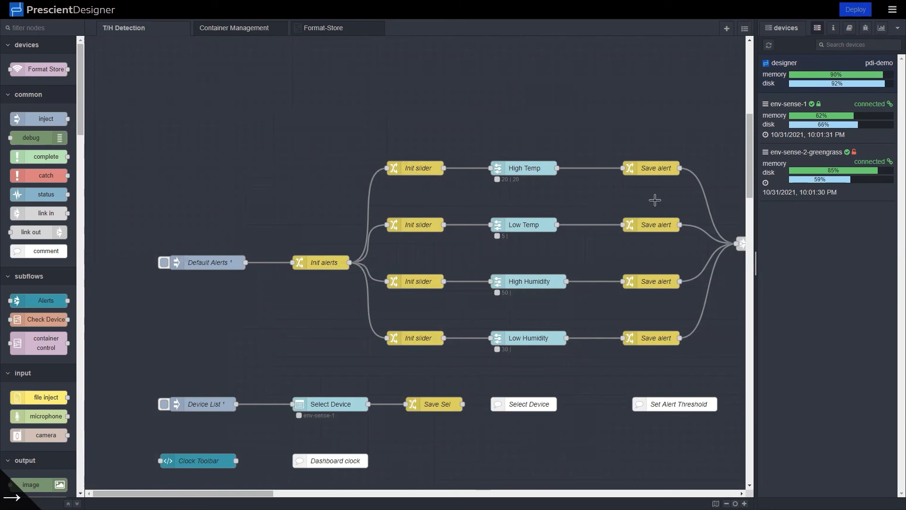
pyautogui.moveTo(586, 208)
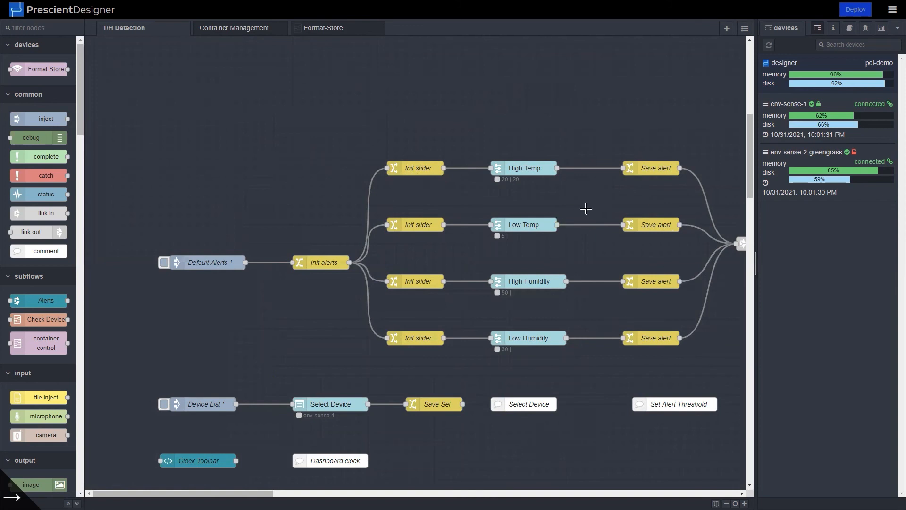
pyautogui.moveTo(329, 206)
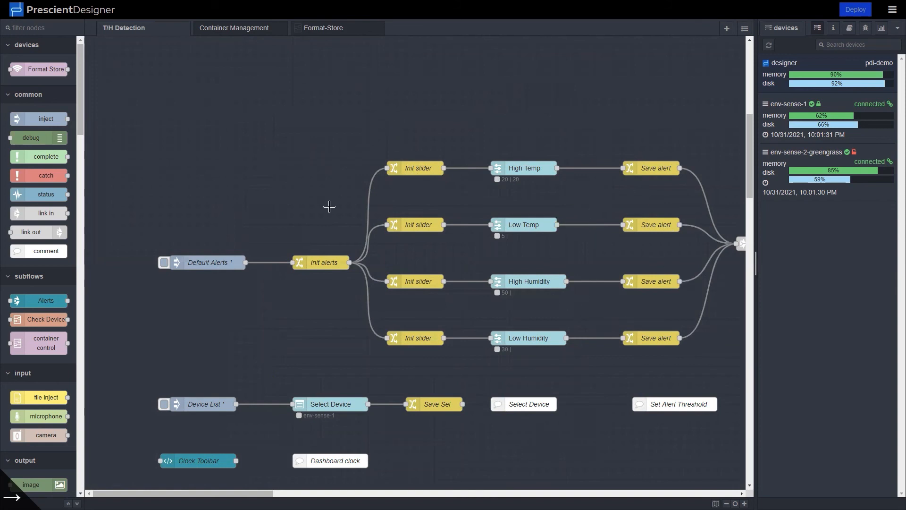
pyautogui.moveTo(739, 247)
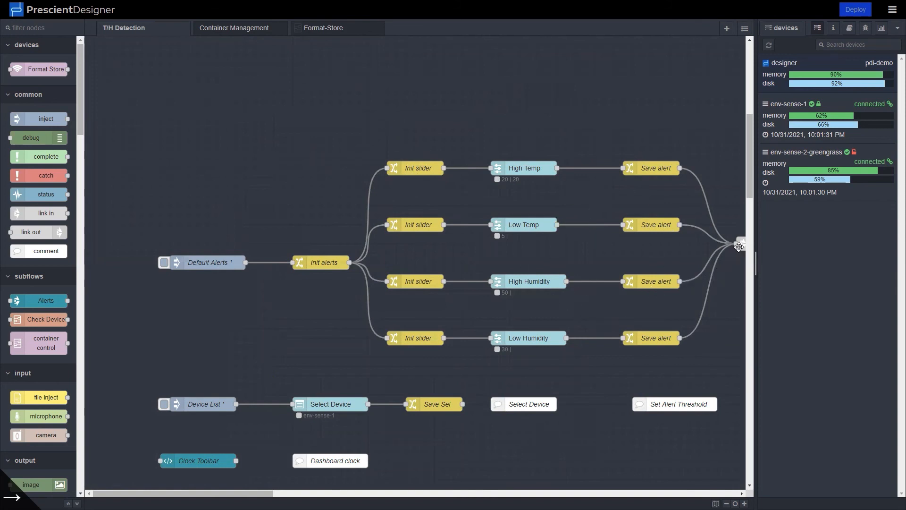
pyautogui.moveTo(704, 272)
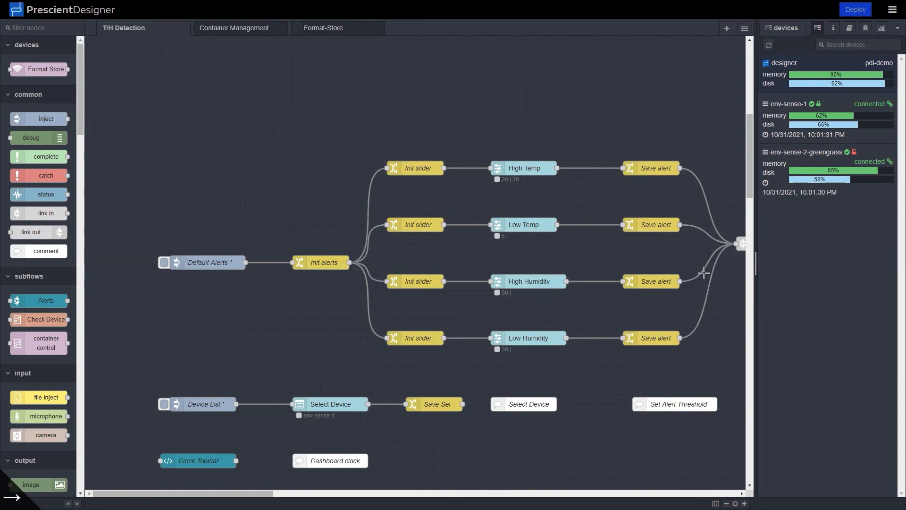
pyautogui.moveTo(451, 388)
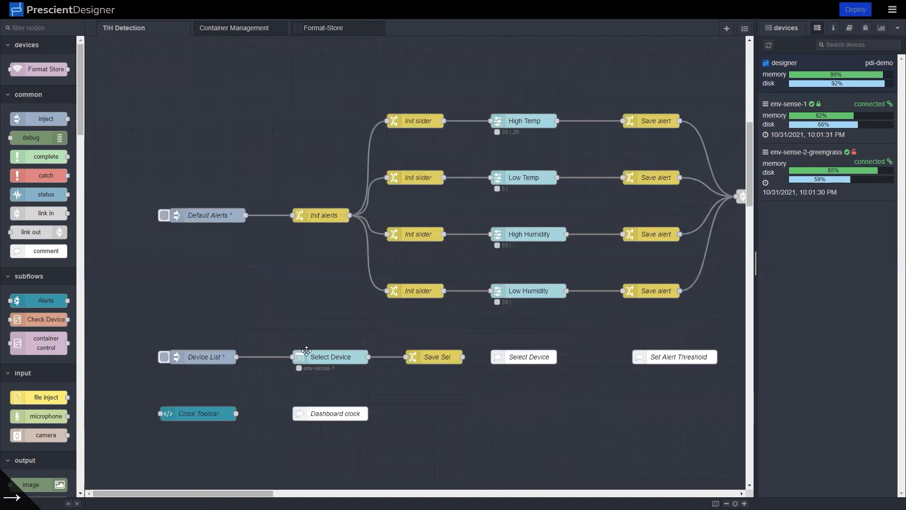
pyautogui.moveTo(325, 361)
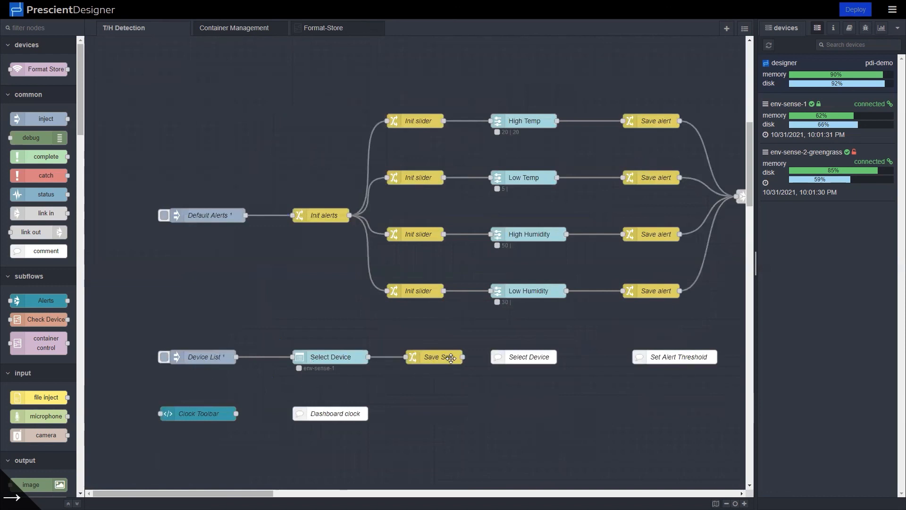
pyautogui.moveTo(430, 426)
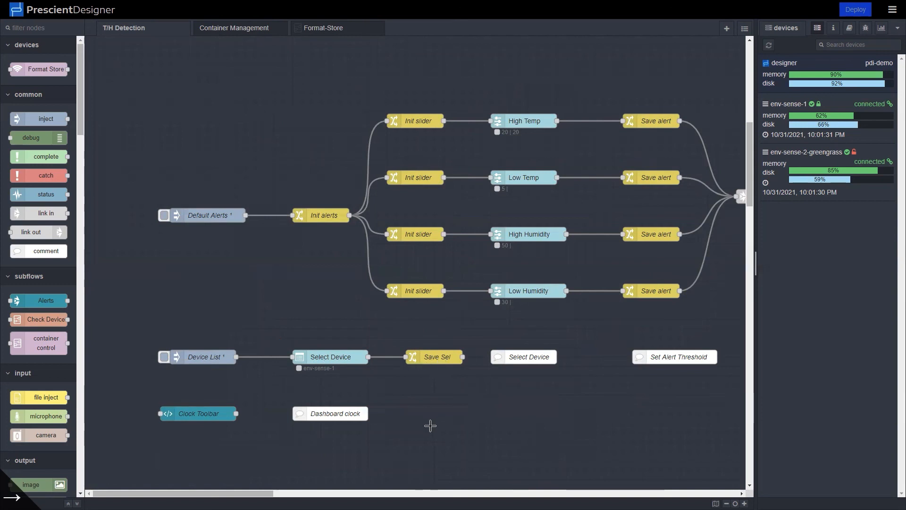
pyautogui.moveTo(288, 426)
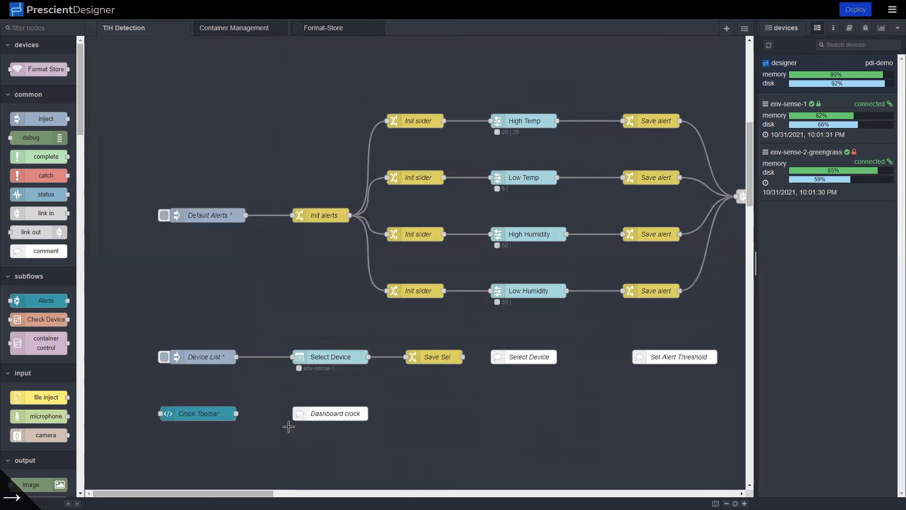
pyautogui.moveTo(417, 405)
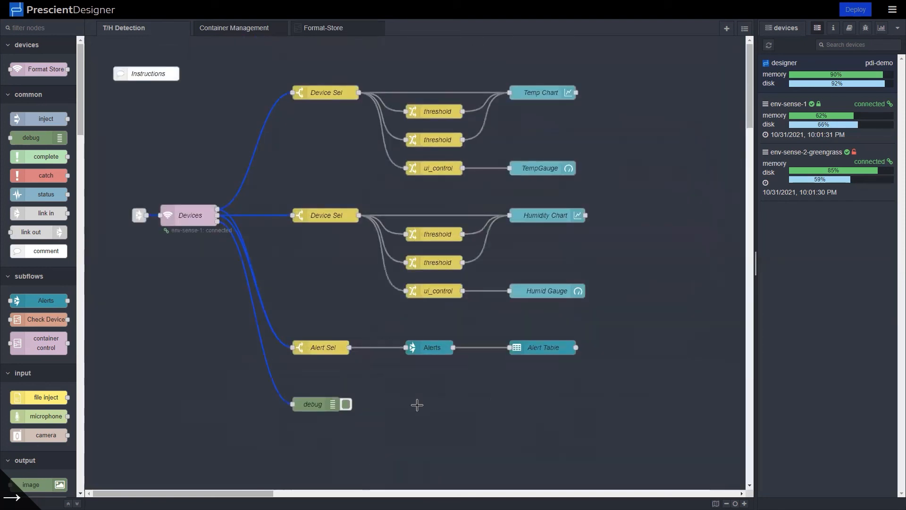
pyautogui.moveTo(378, 284)
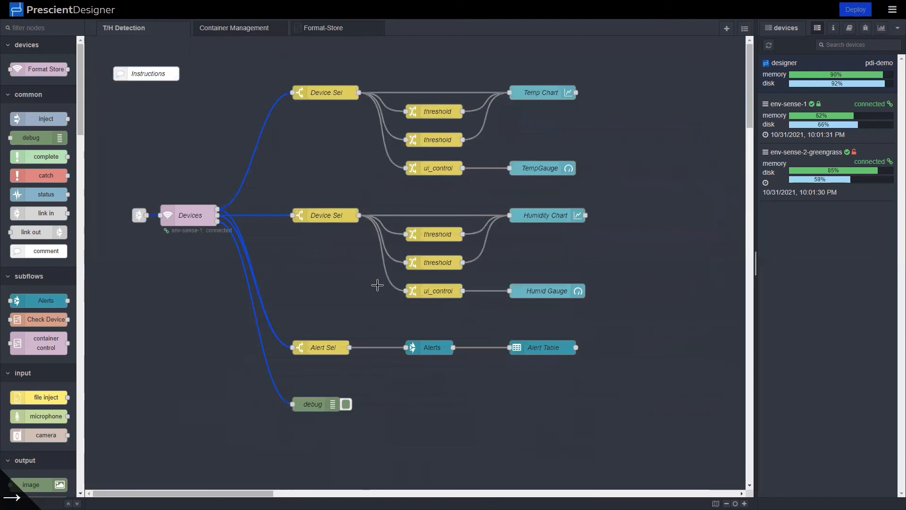
pyautogui.moveTo(474, 204)
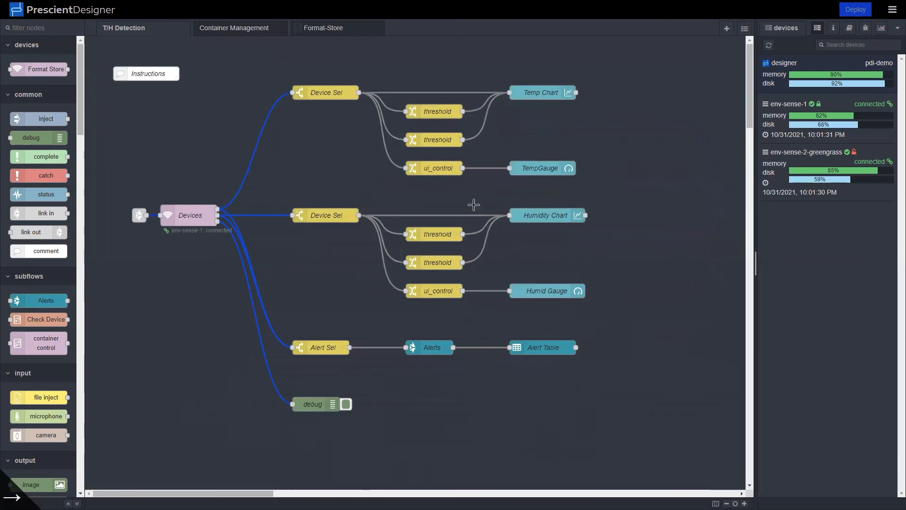
pyautogui.moveTo(422, 442)
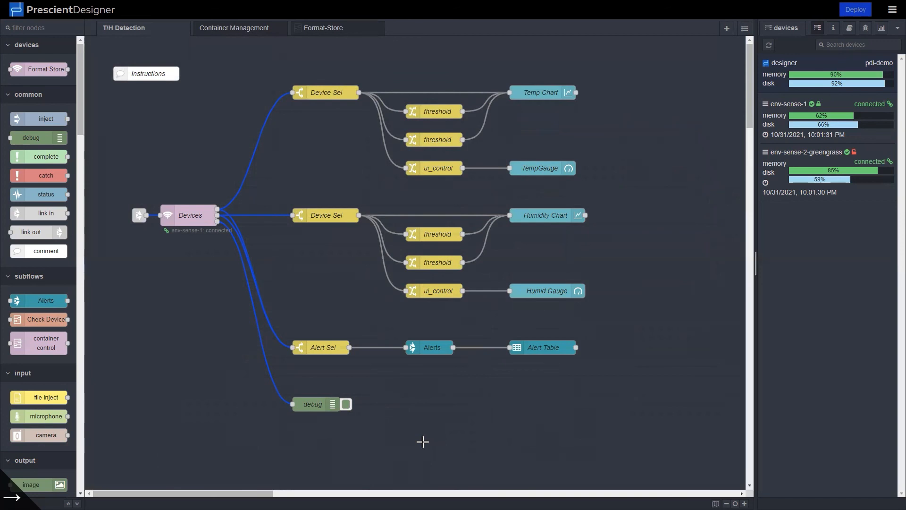
pyautogui.moveTo(301, 311)
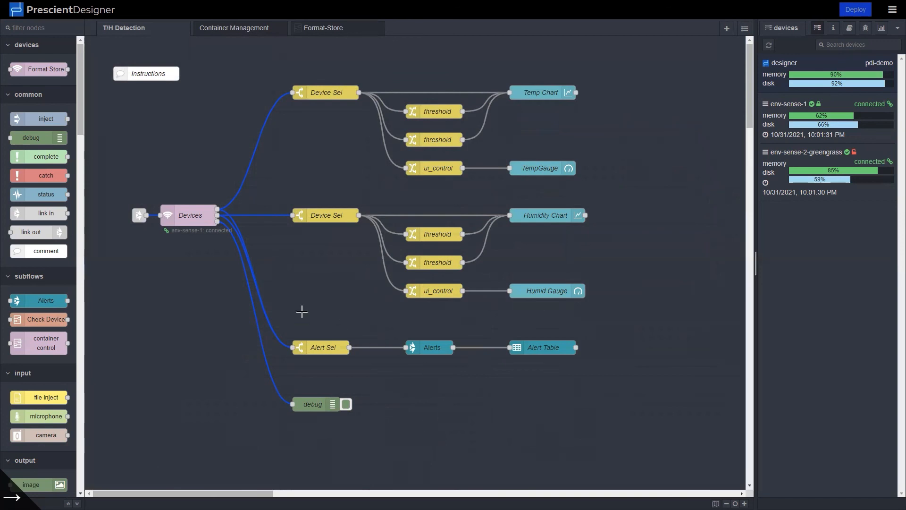
pyautogui.moveTo(203, 335)
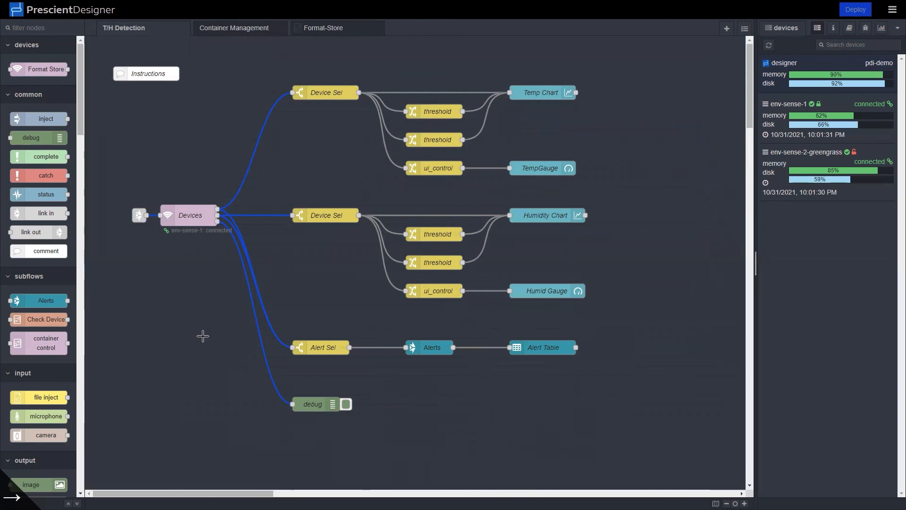
pyautogui.moveTo(198, 307)
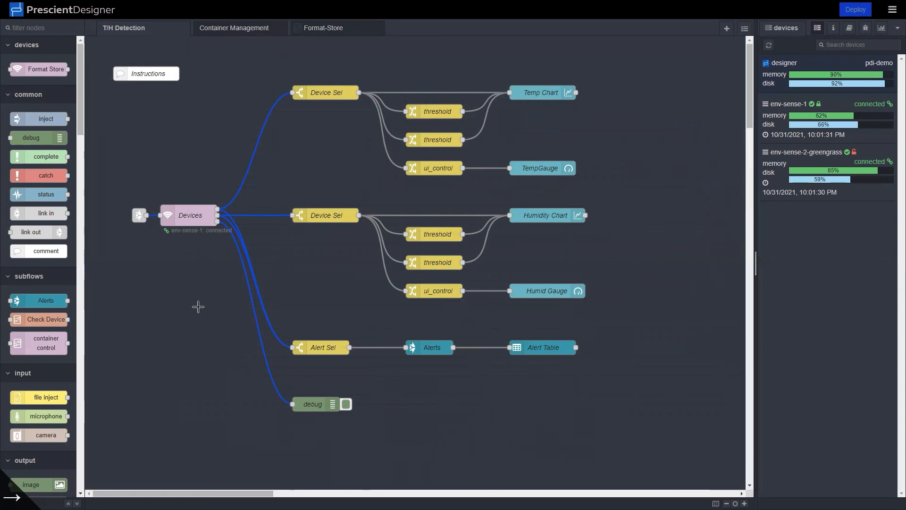
pyautogui.moveTo(220, 315)
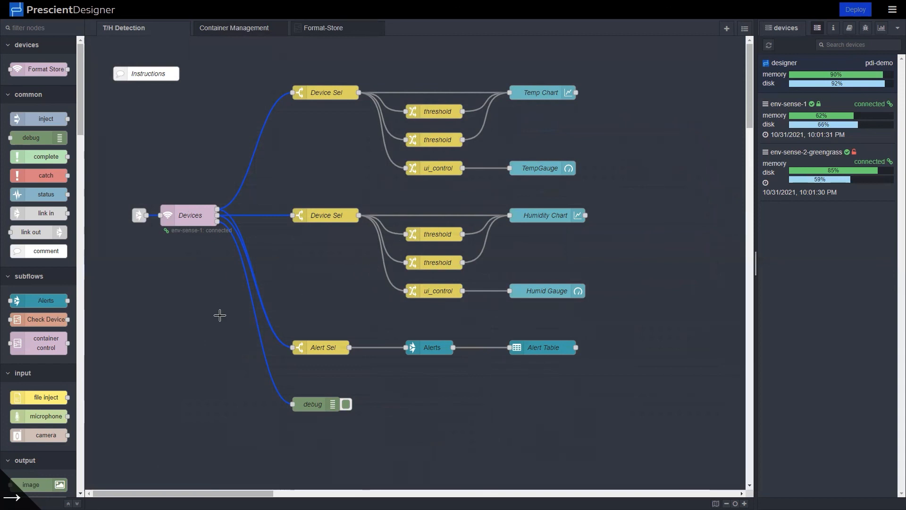